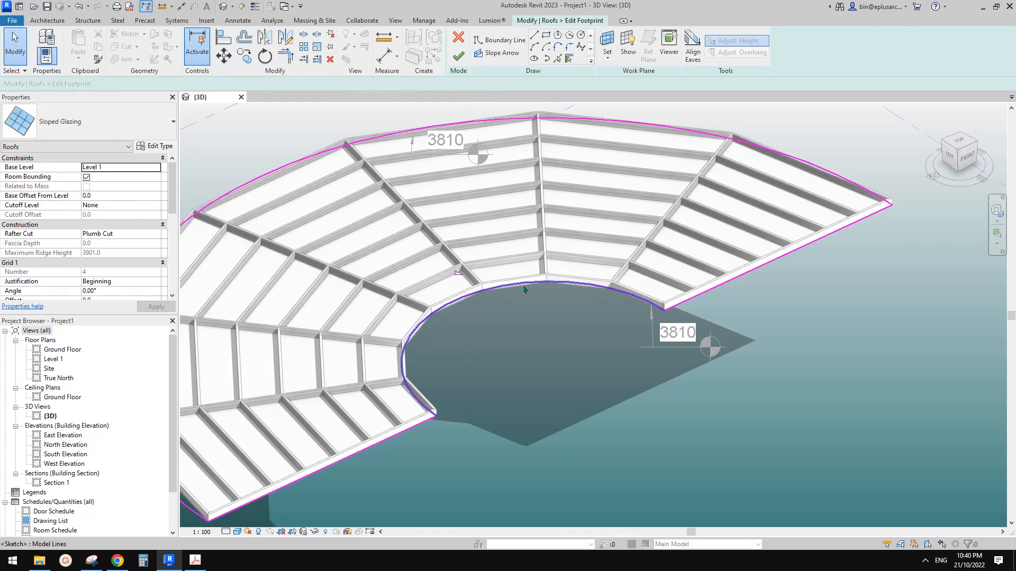
Finish the curved sloped-glazing roof footprint so the roof builds with its mullion grid.
left_click(524, 289)
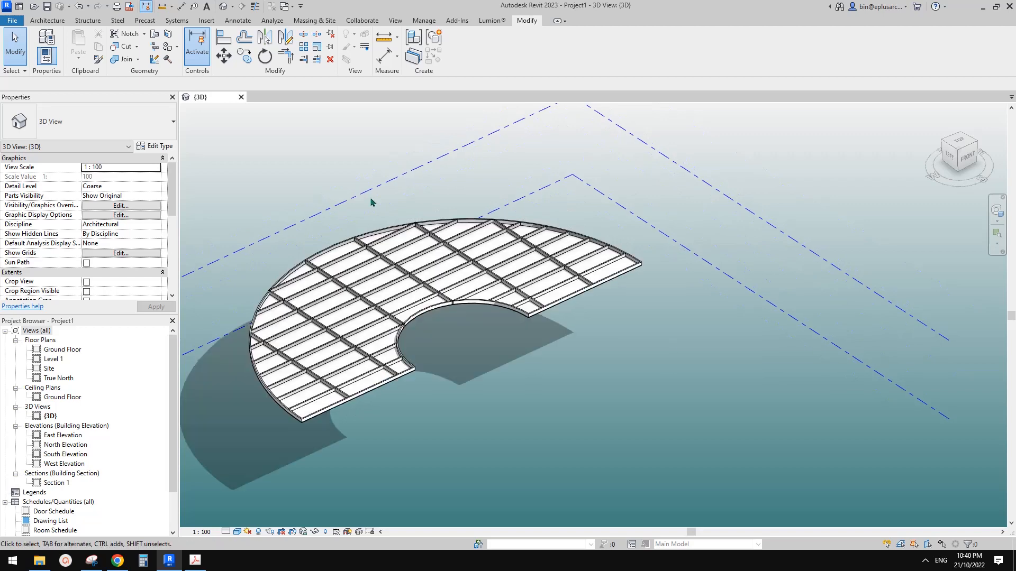
left_click(49, 20)
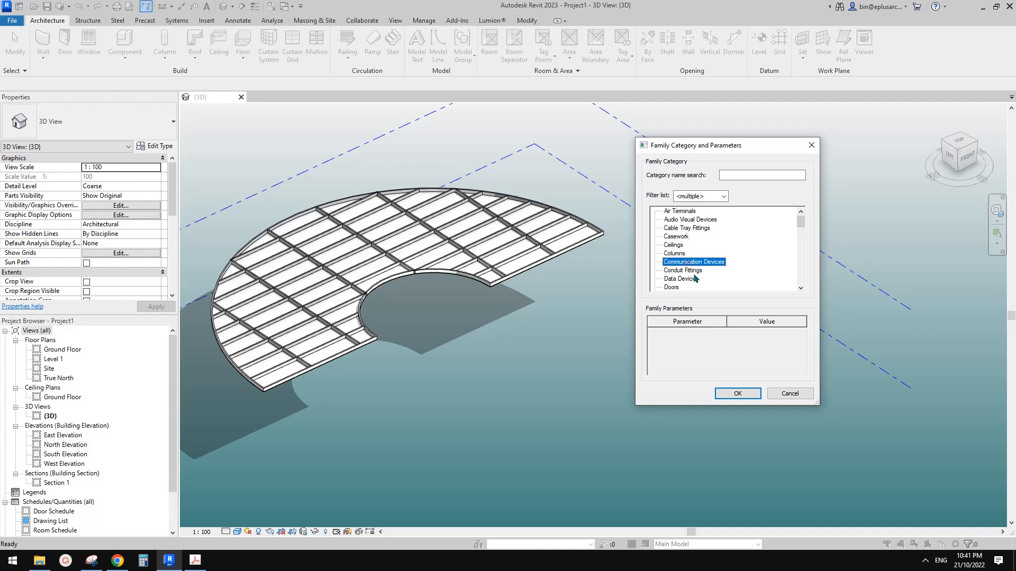
Create an in-place Mass named 'Mass 1' and start sketching the curved half-ring profile.
left_click(738, 394)
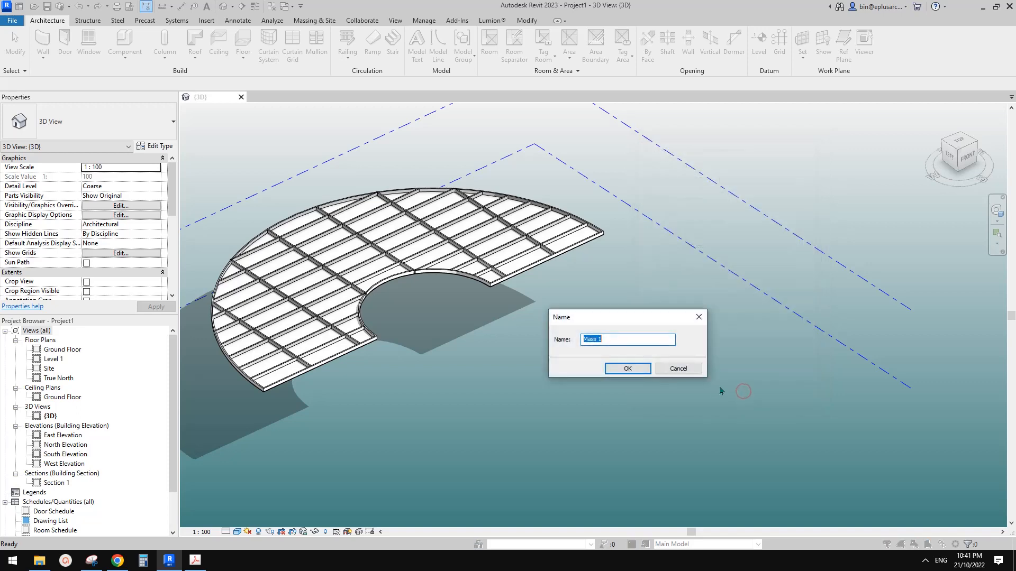
left_click(627, 368)
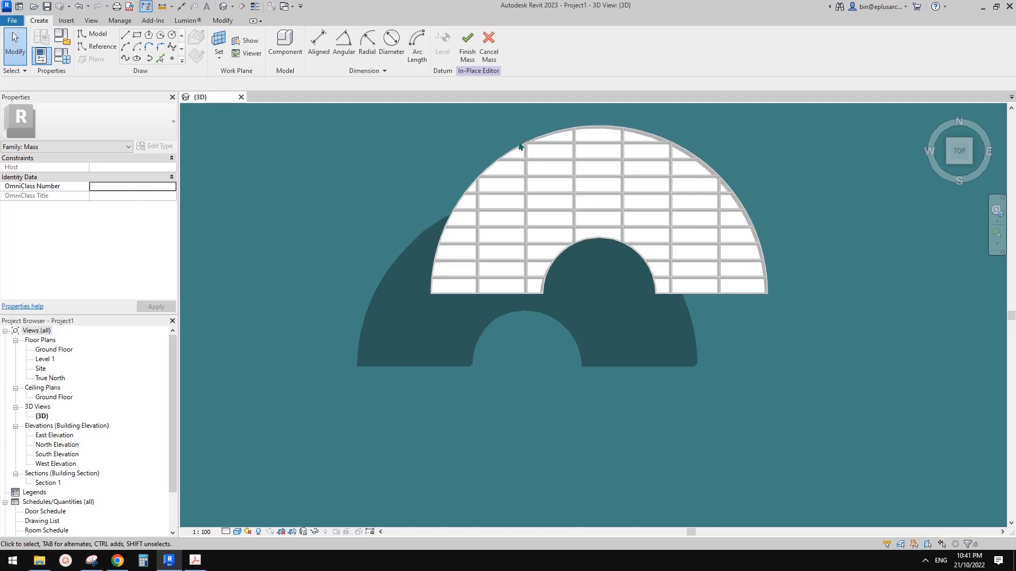
mouse_move(483, 162)
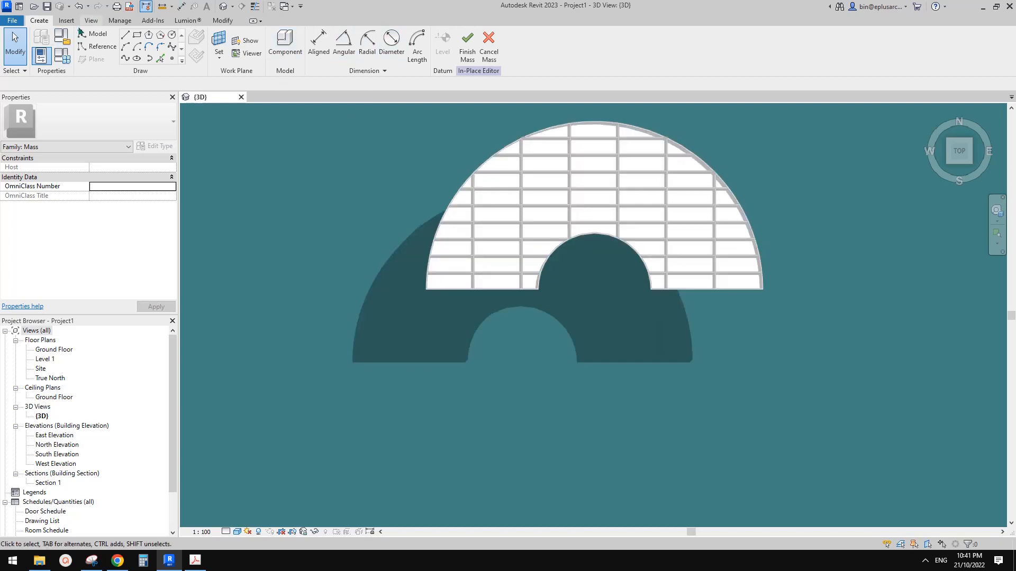
left_click(100, 47)
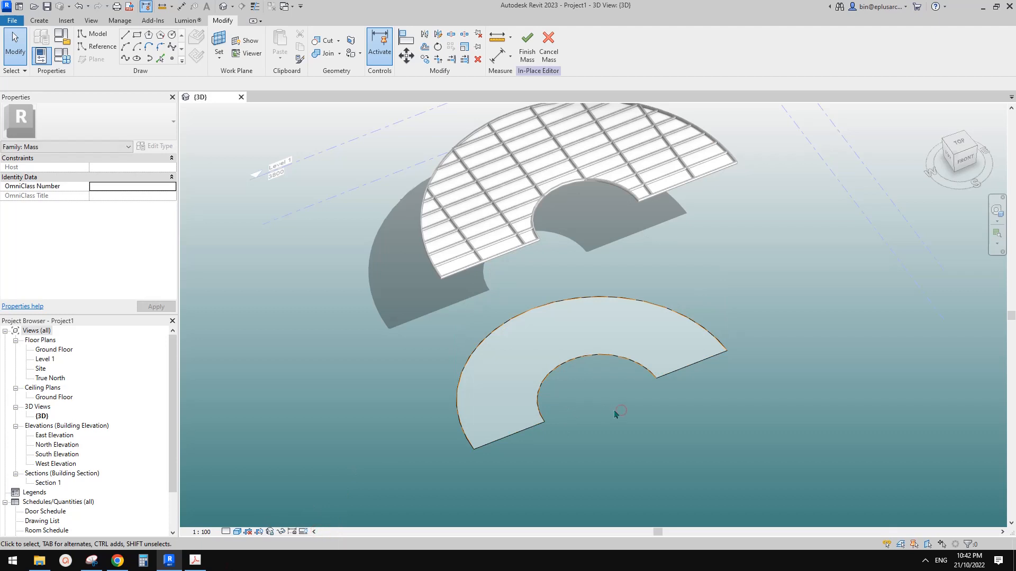
Select the half-ring surface form and apply Divide Surface to it.
left_click(620, 344)
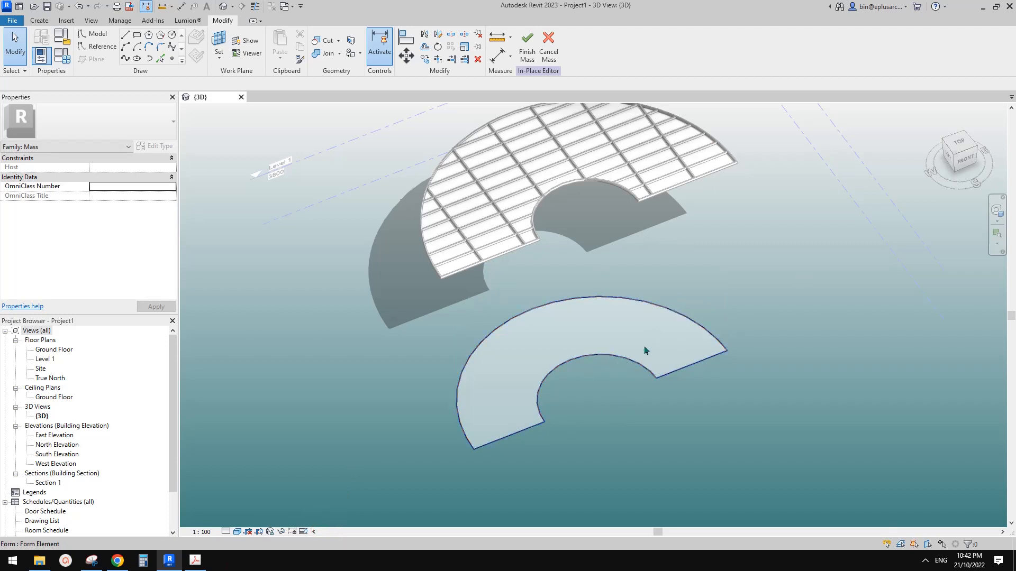
mouse_move(634, 346)
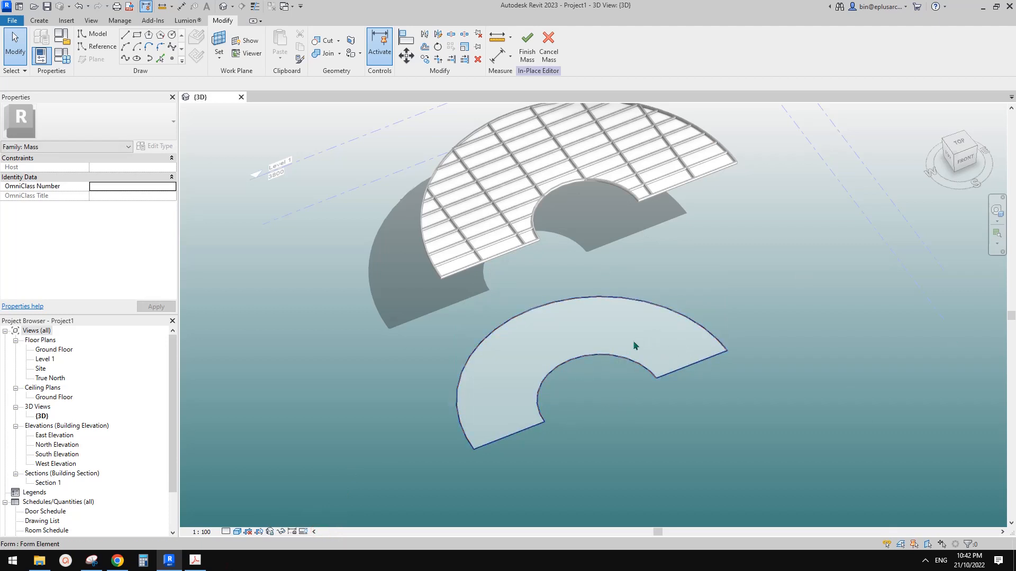
left_click(633, 346)
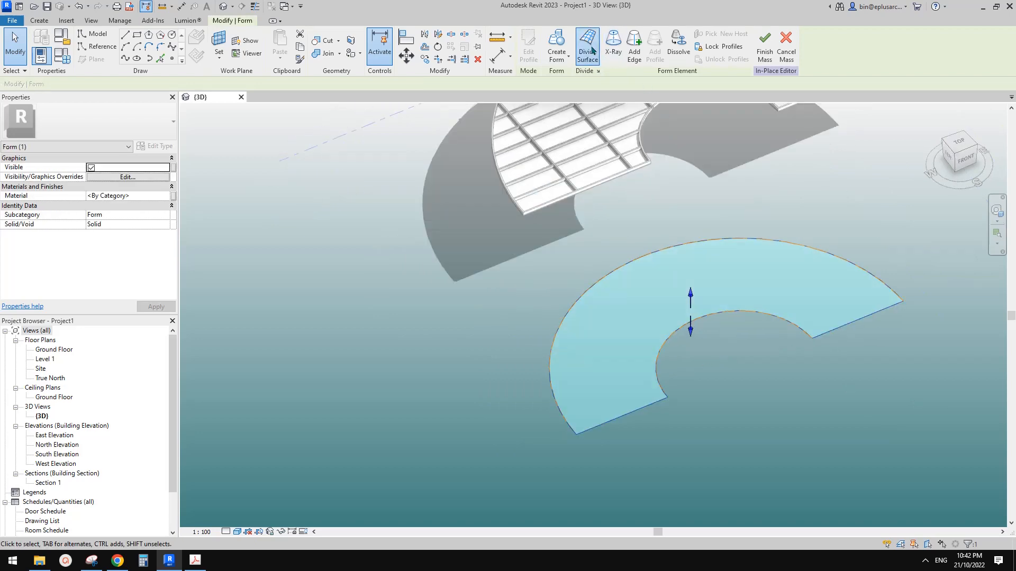
left_click(588, 42)
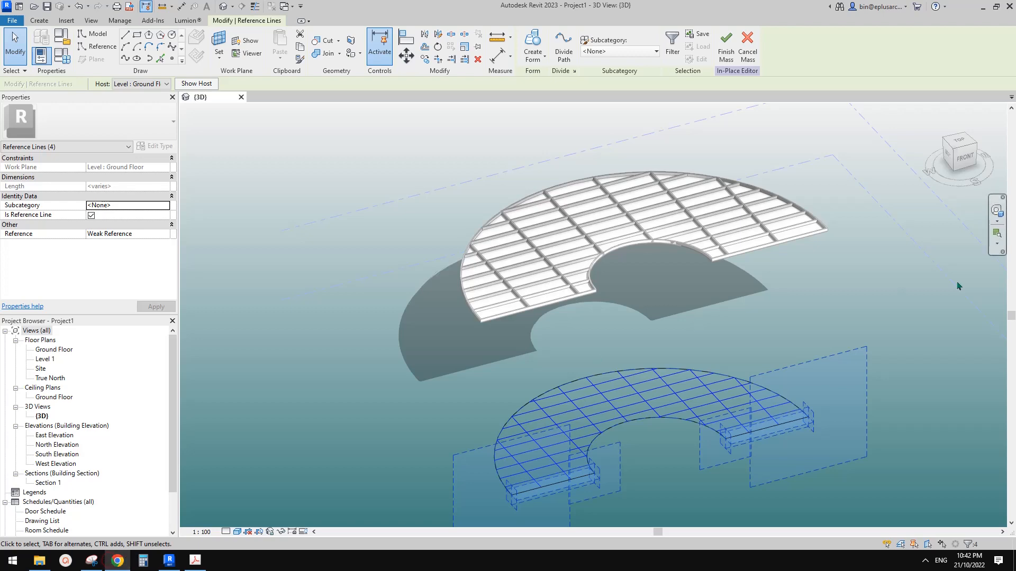
left_click(118, 561)
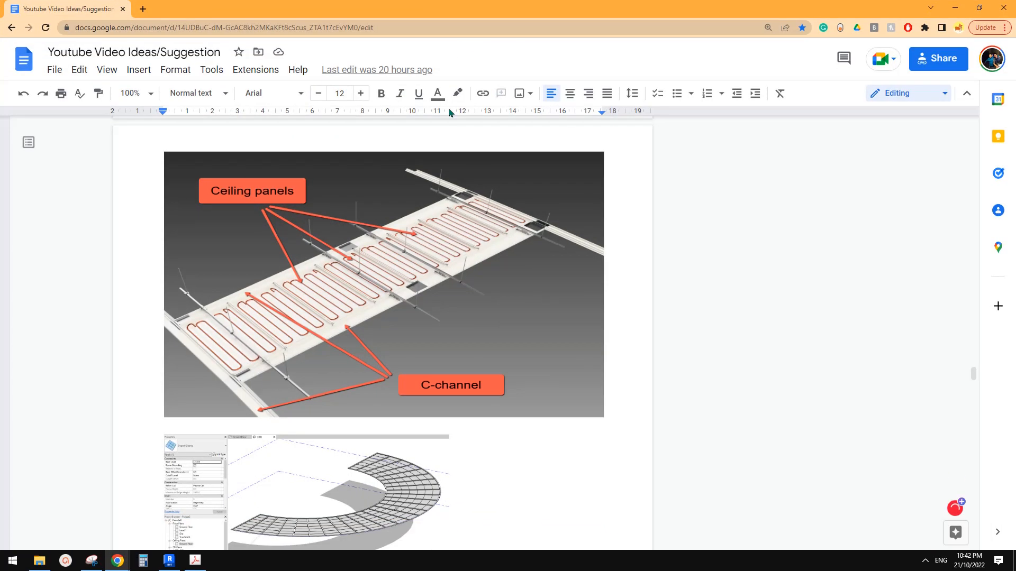
Scroll to the roof, mass and pattern-based tutorial request, then return to Revit.
scroll("down", 3)
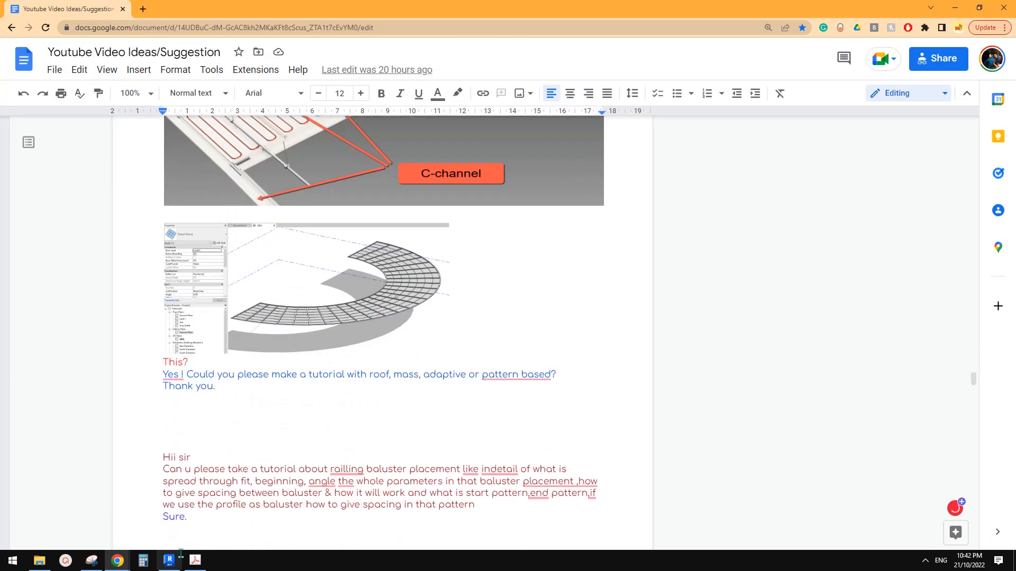
left_click(170, 560)
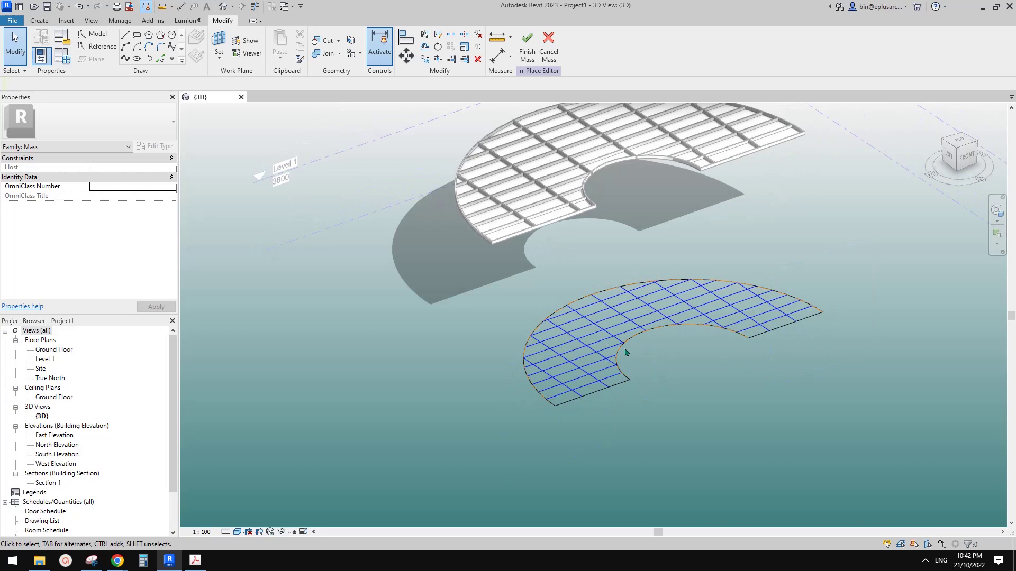
Orbit to the short reference line and use its plane as the drawing work plane.
left_click_drag(625, 353, 758, 381)
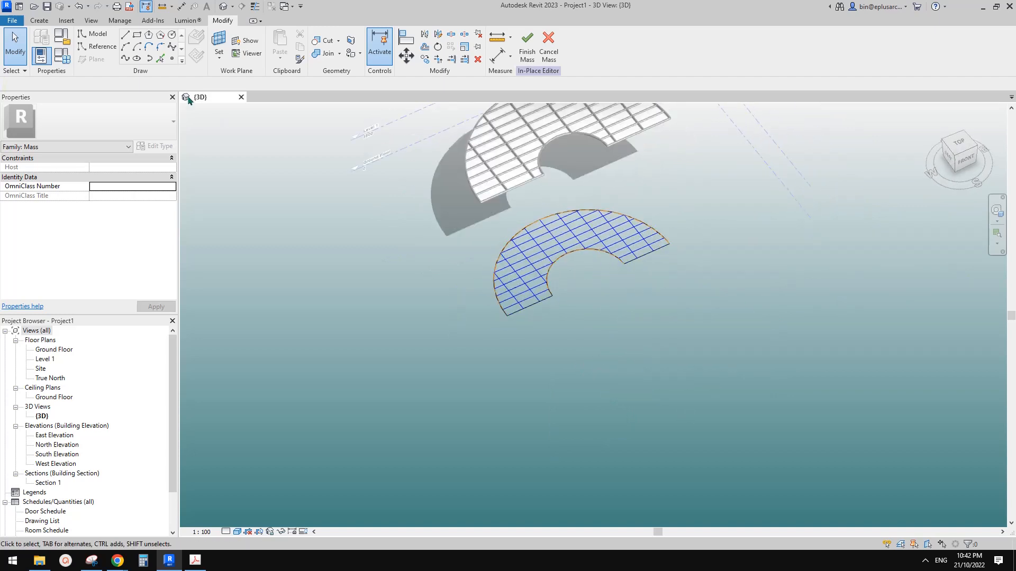
left_click(95, 47)
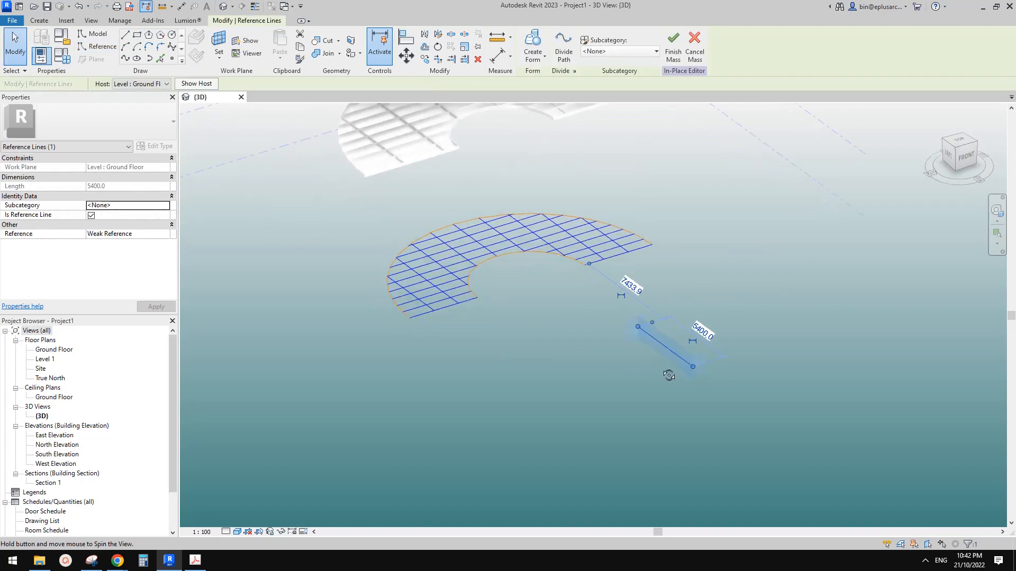
left_click_drag(668, 376, 666, 362)
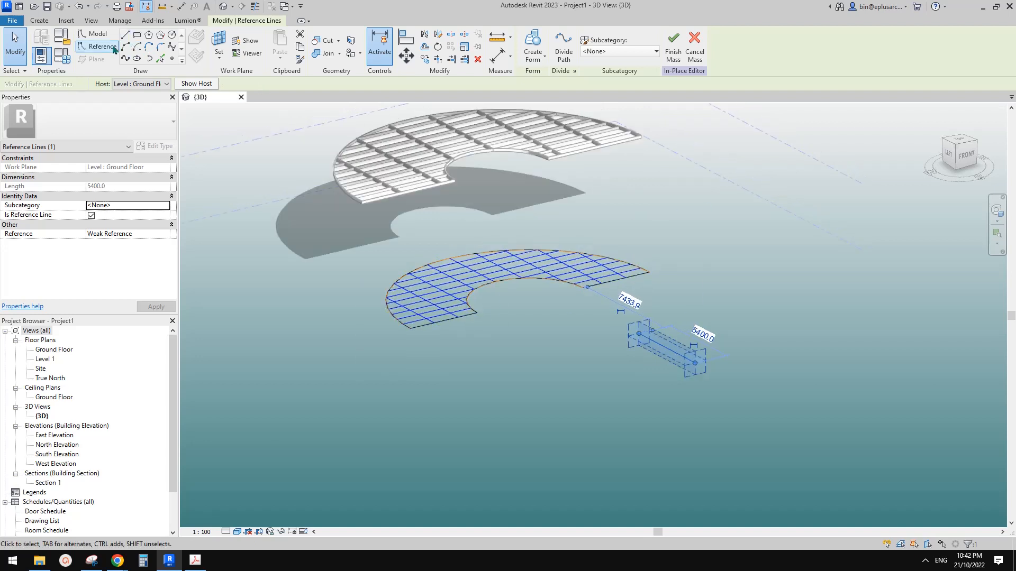
left_click(96, 46)
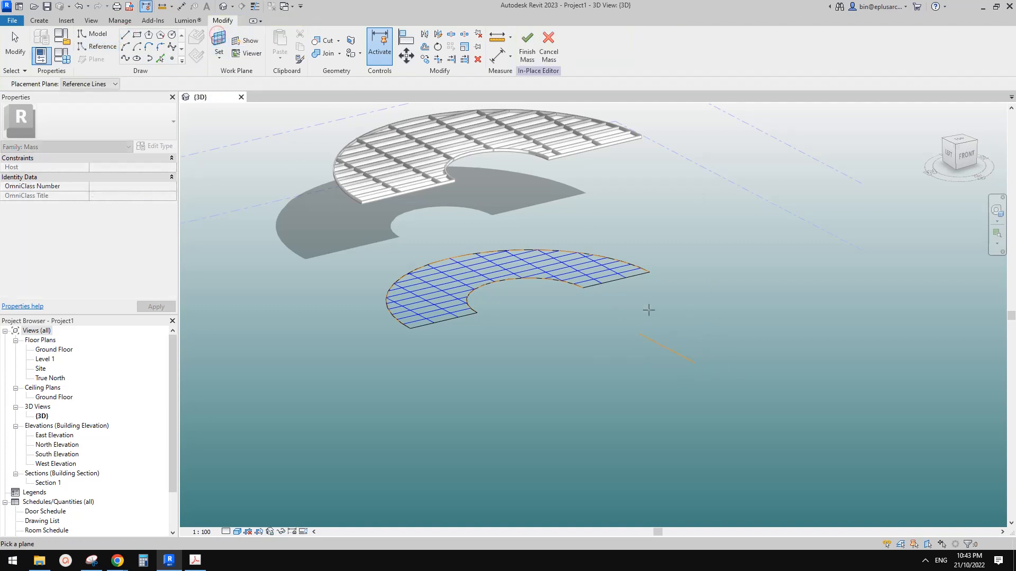
mouse_move(699, 357)
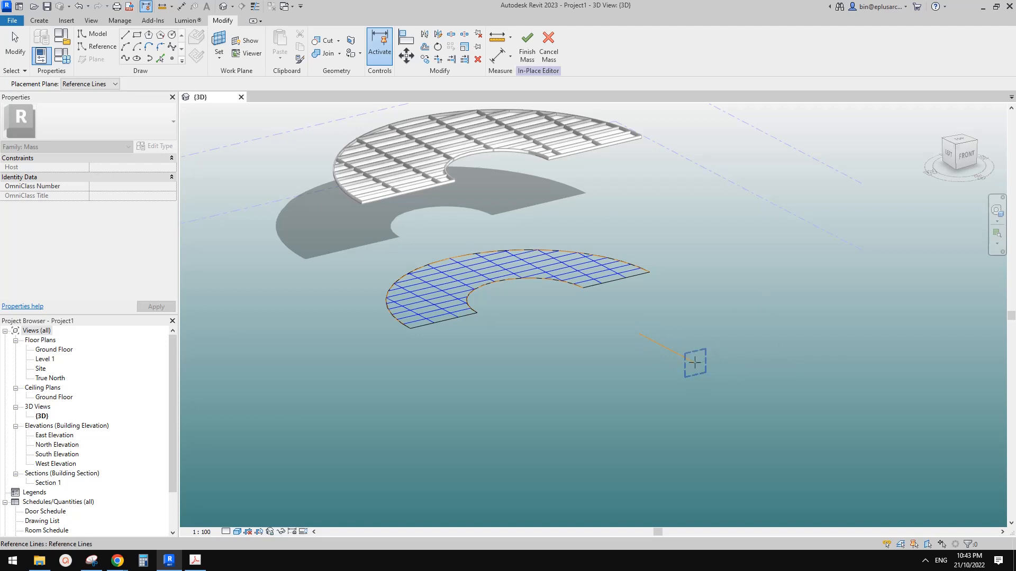
left_click(101, 46)
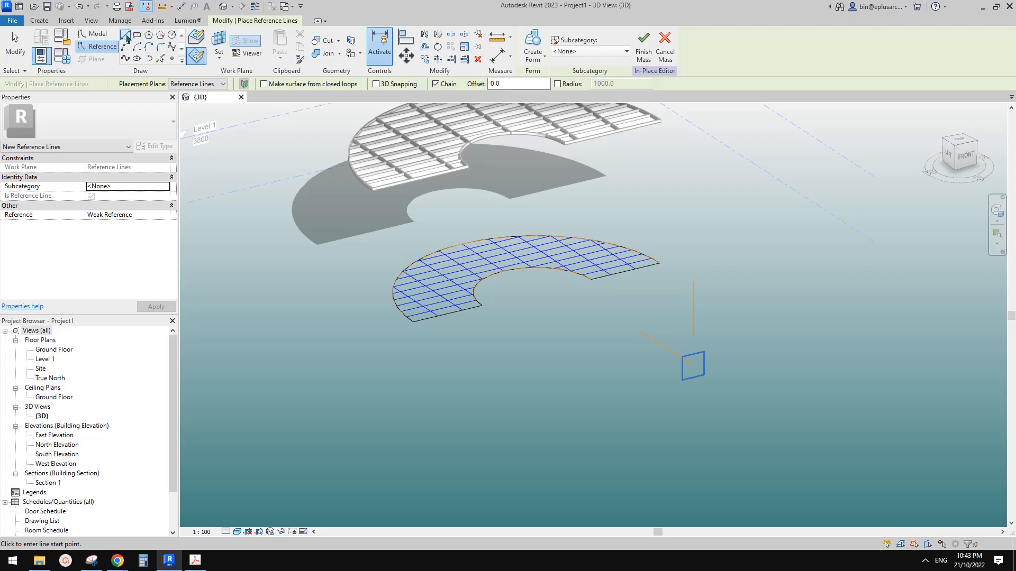
mouse_move(404, 214)
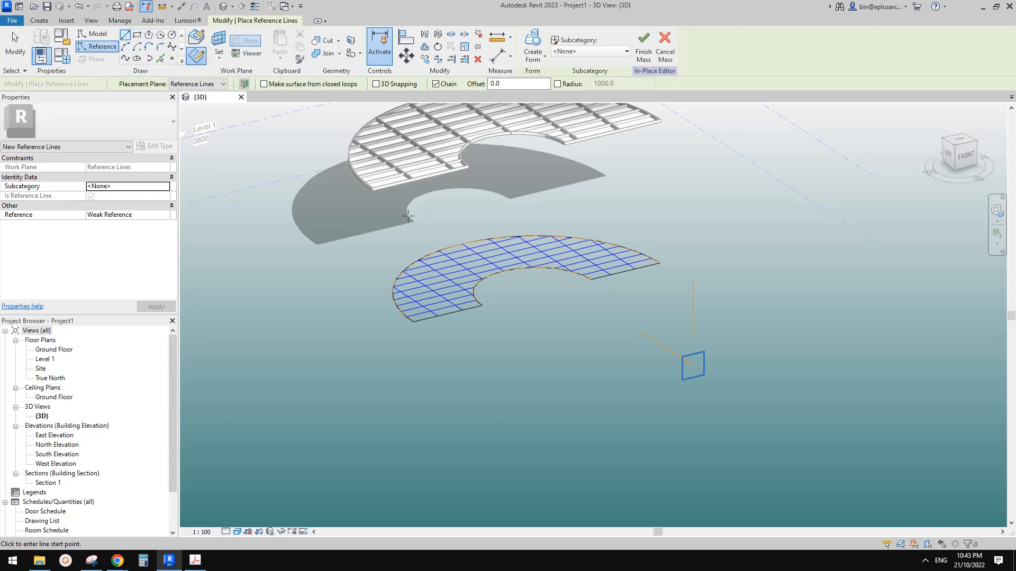
mouse_move(681, 385)
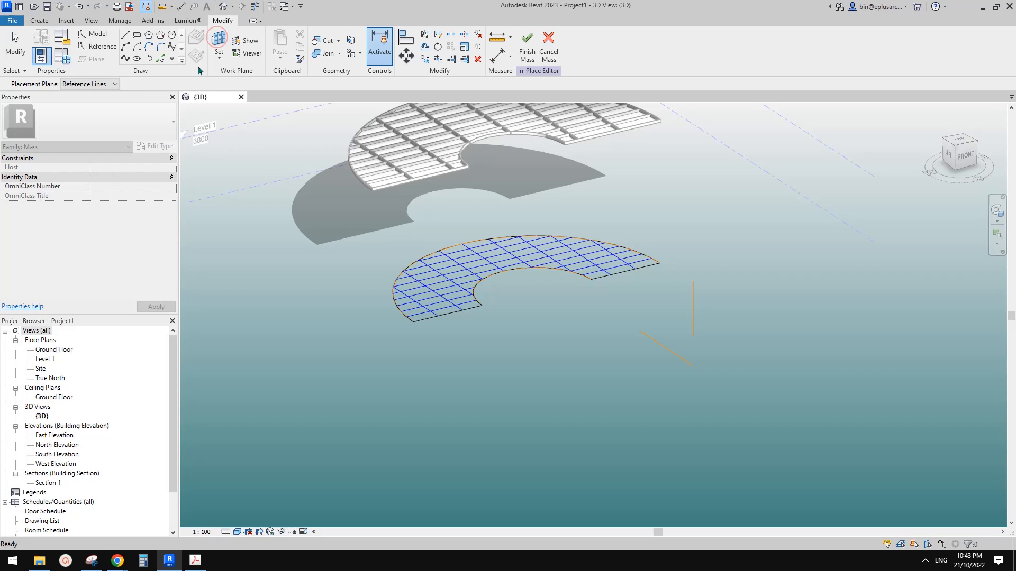
Draw a new arc of reference lines, then divide the lower ring form's top face.
left_click(98, 47)
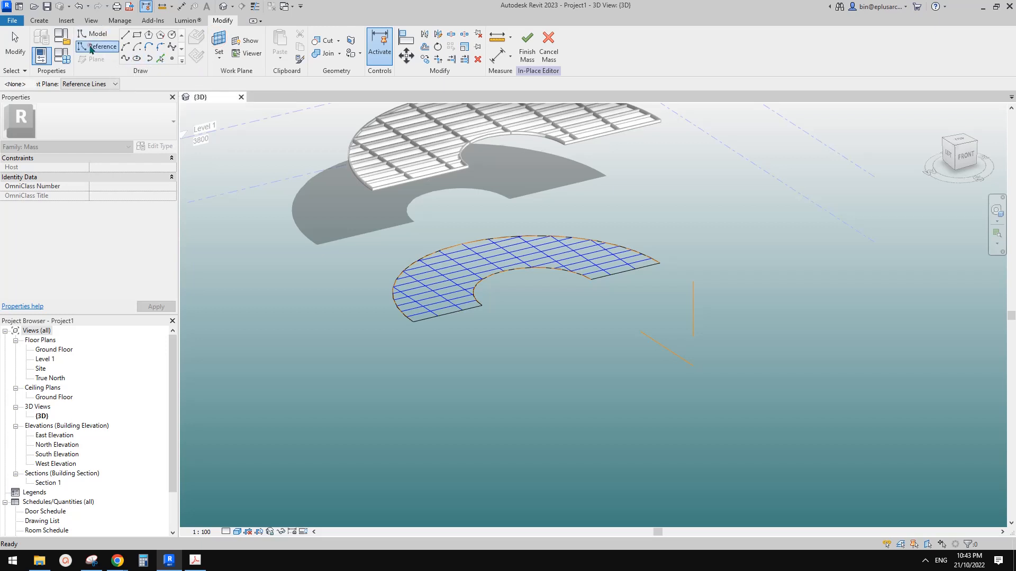
left_click(97, 46)
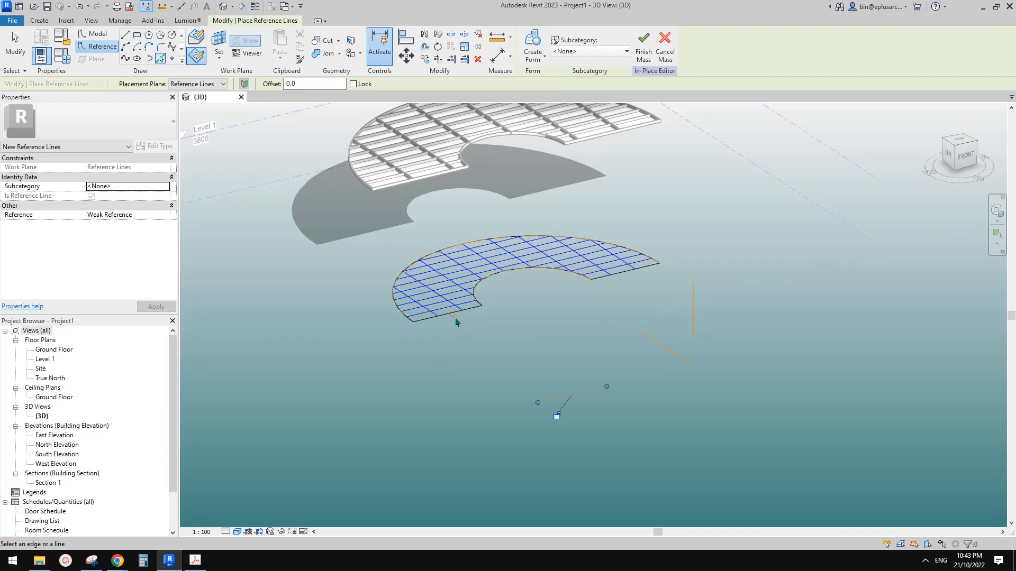
mouse_move(597, 408)
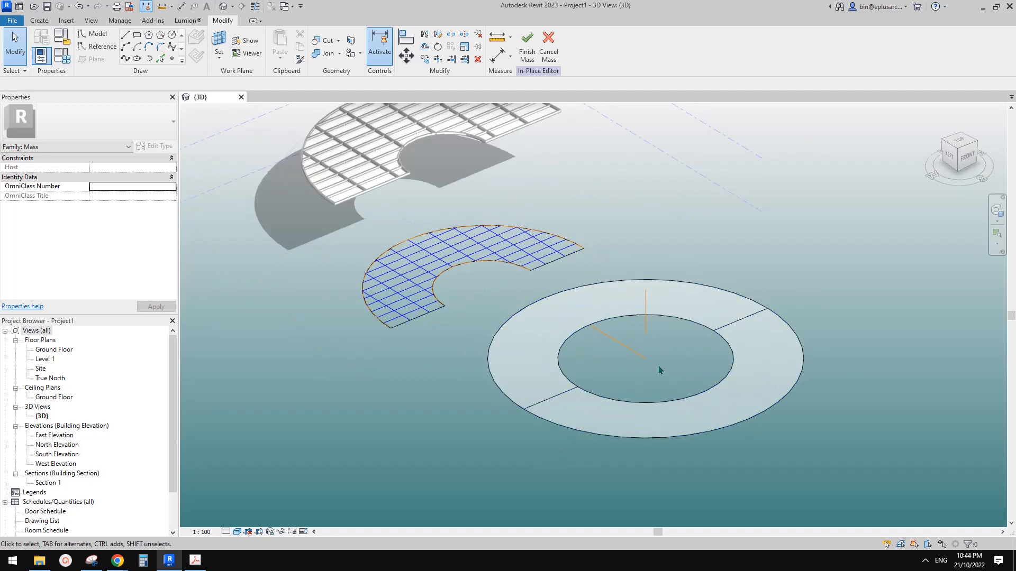
left_click(722, 322)
type("180")
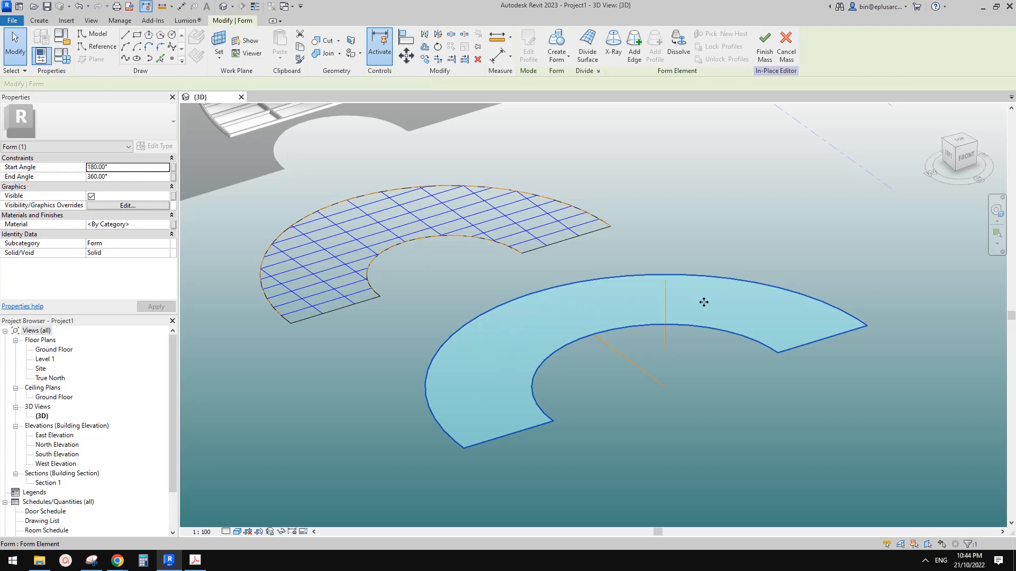
left_click(586, 43)
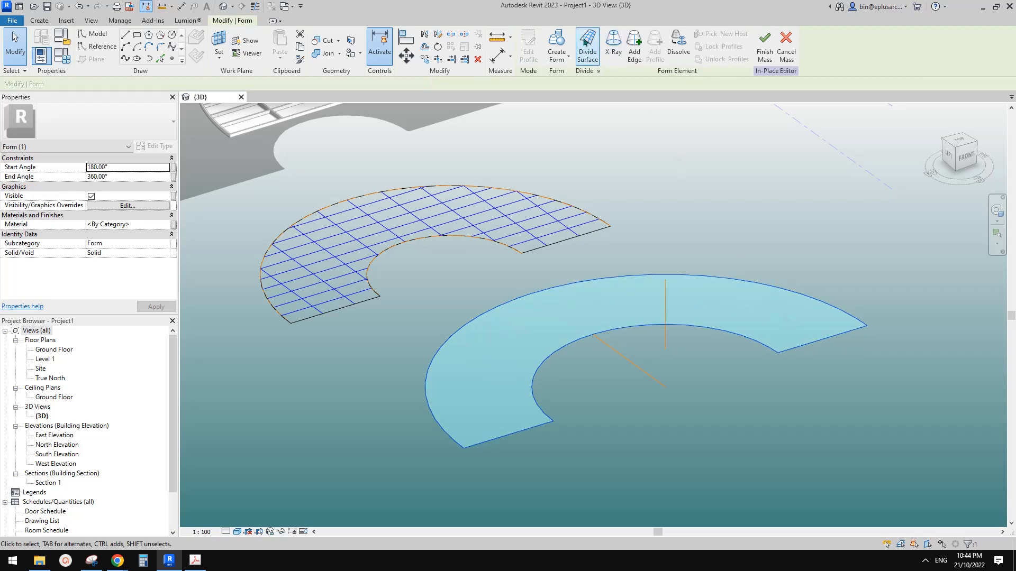
left_click(587, 44)
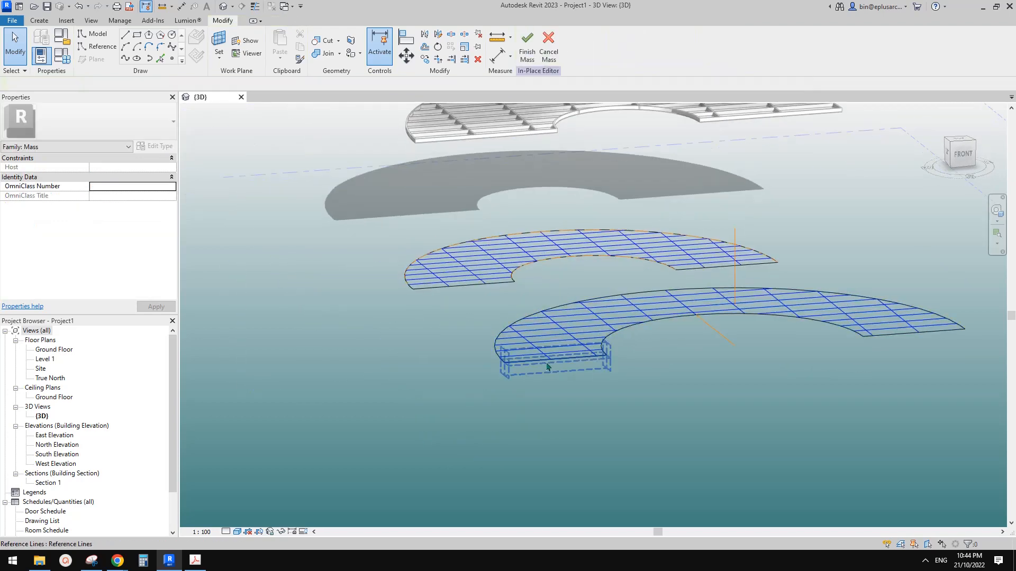
Select the lower slab's divided surface to show its 10-by-10 U and V grid settings.
left_click(537, 366)
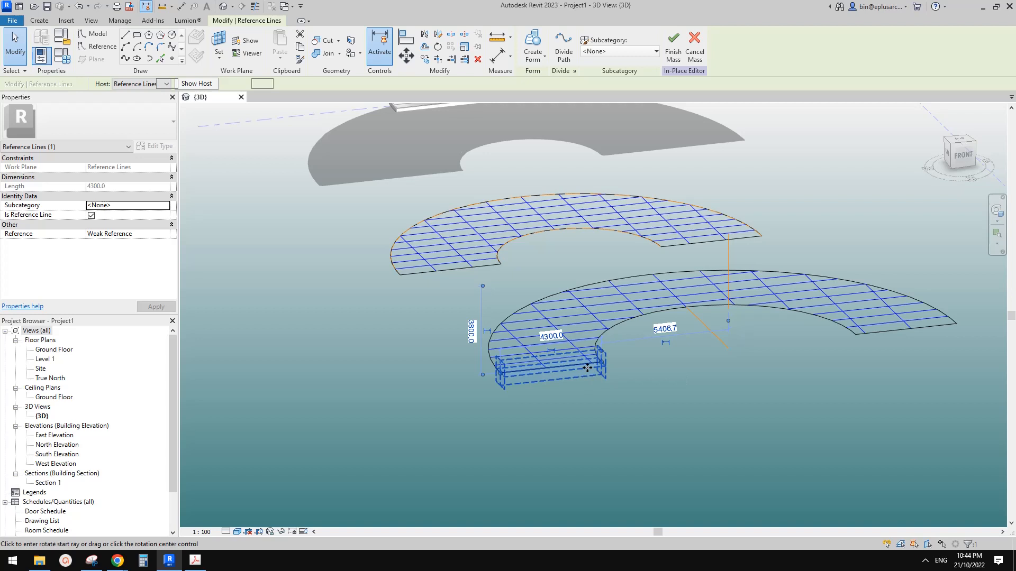
left_click(438, 47)
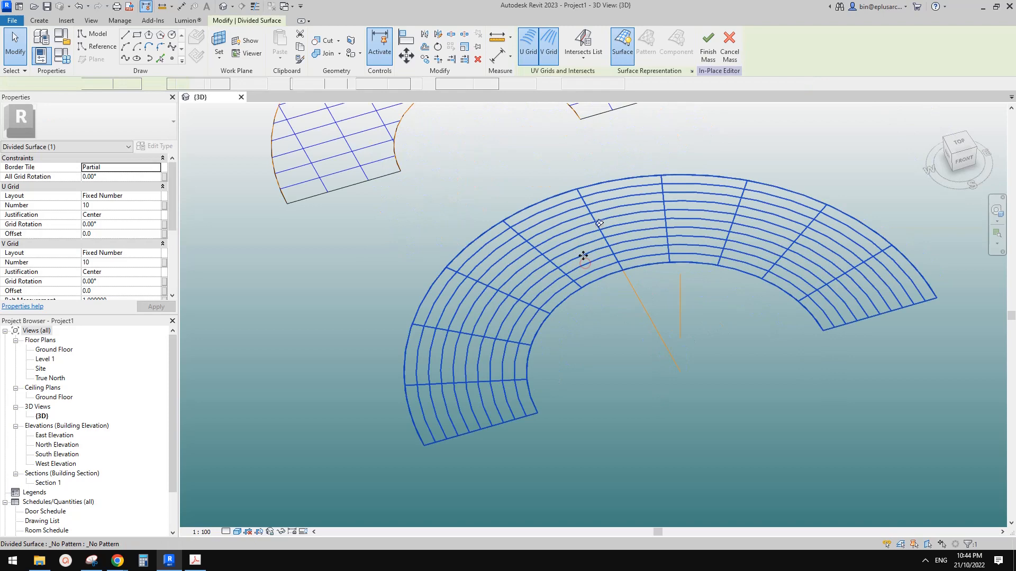
Set the lower surface's V Grid Number to 20, apply it, and deselect.
left_click(599, 223)
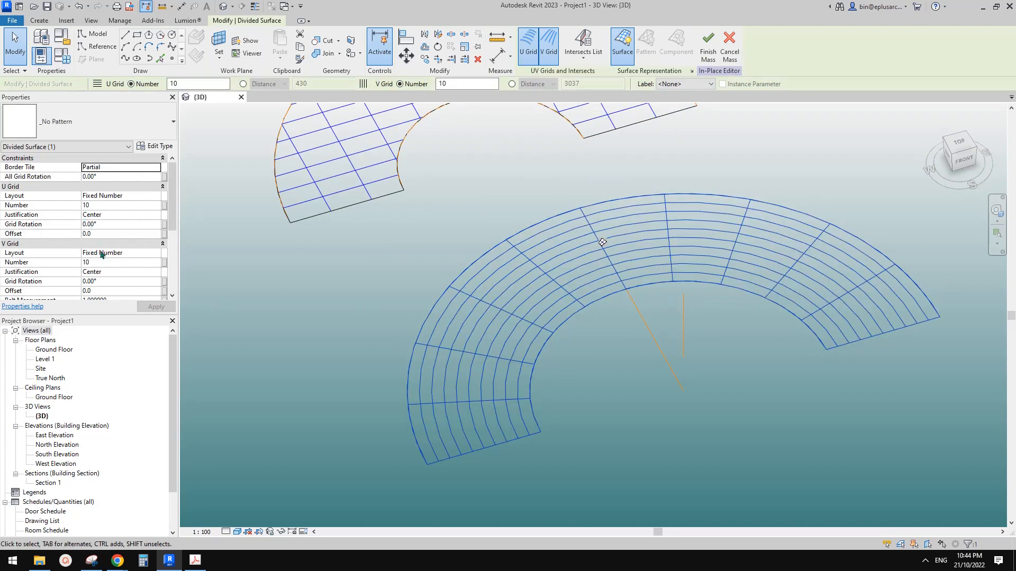
type("20")
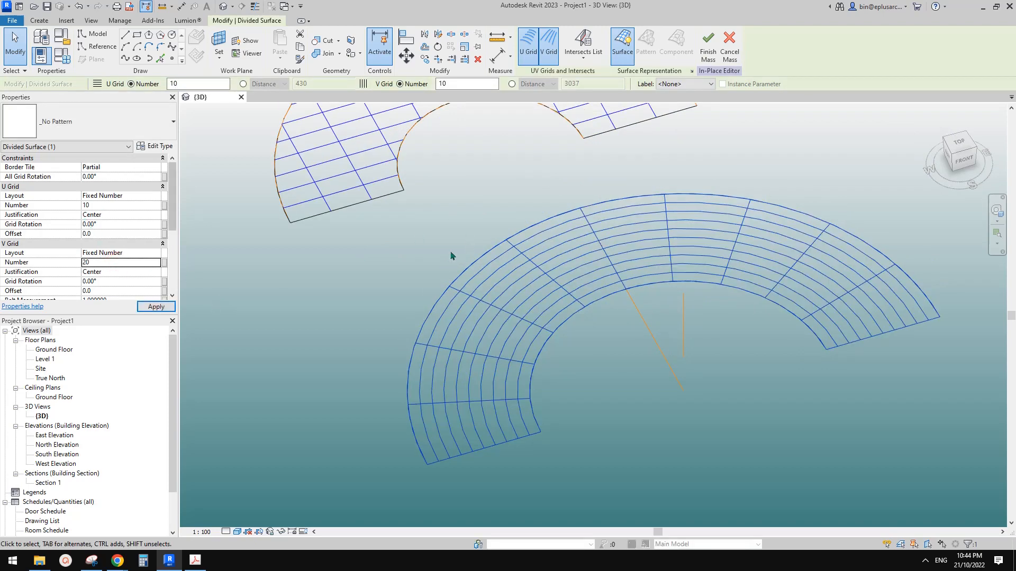
left_click(156, 306)
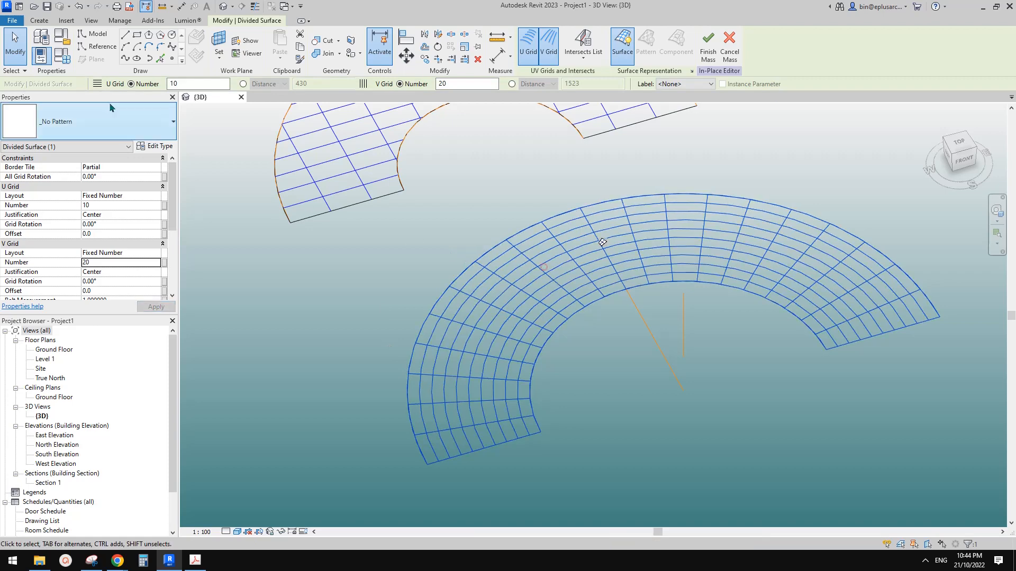
left_click(84, 121)
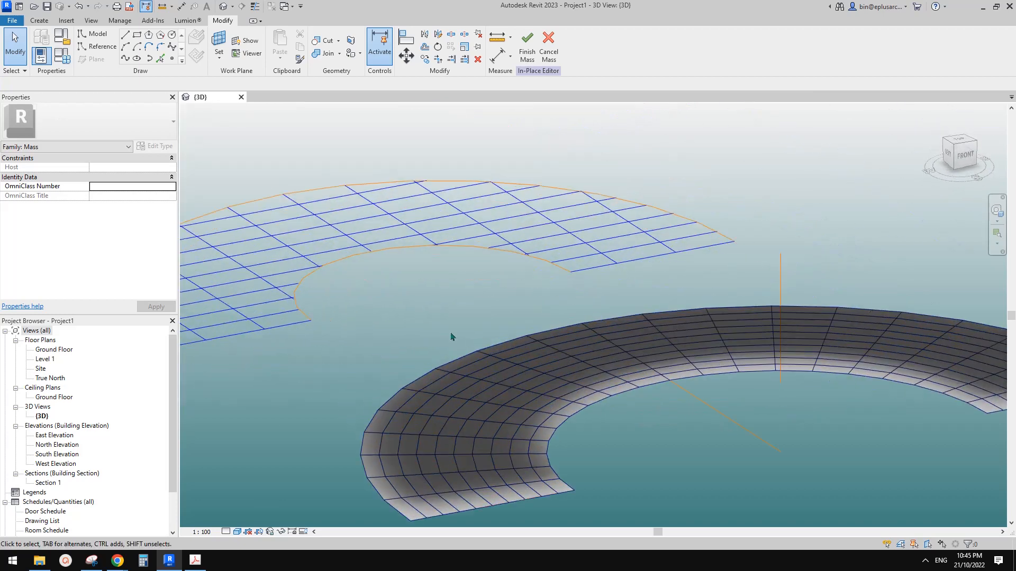
left_click(10, 23)
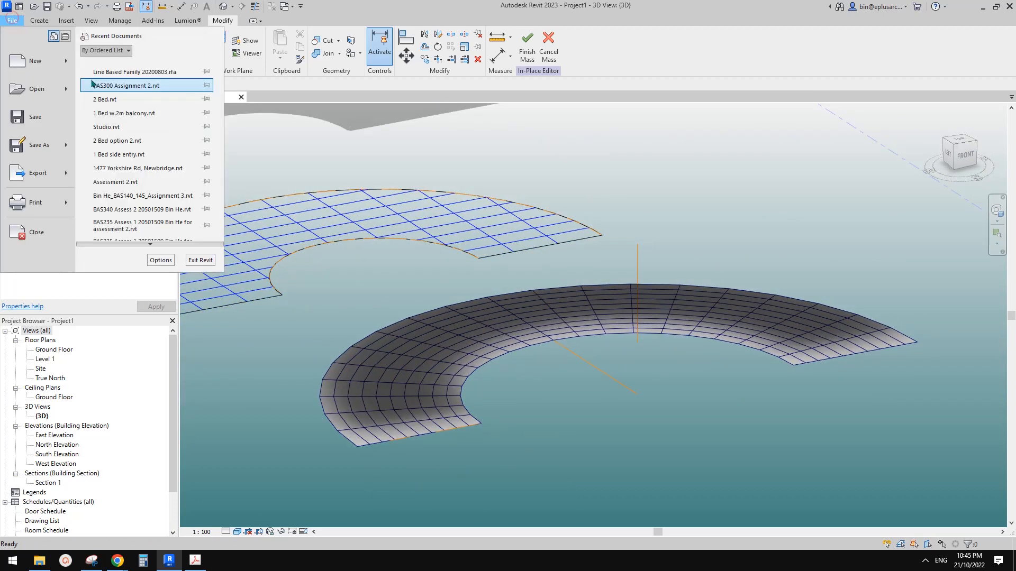
Build a Metric Curtain Panel Pattern Based family with a circle swept along panel edges.
left_click(123, 89)
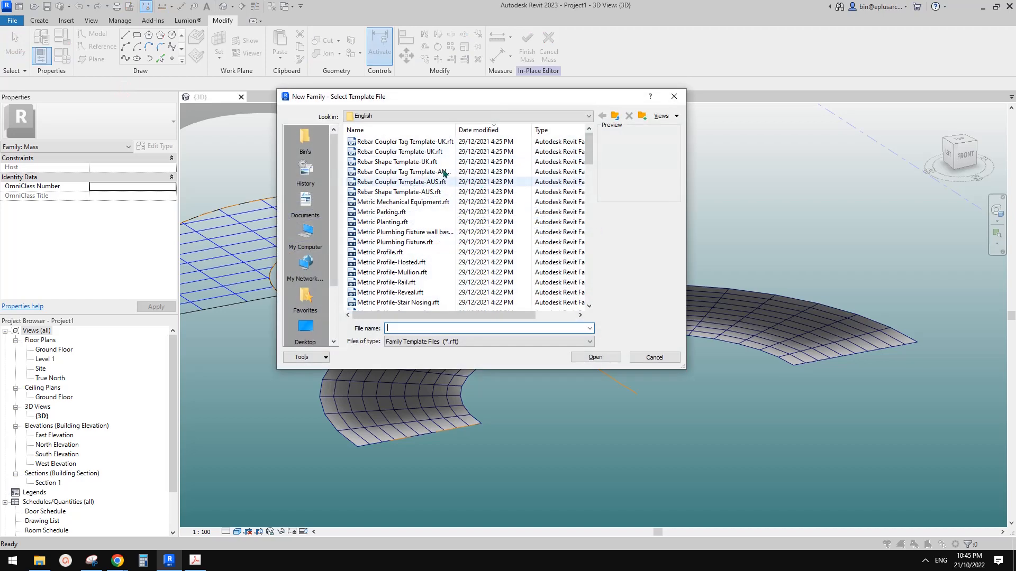
scroll("down", 3)
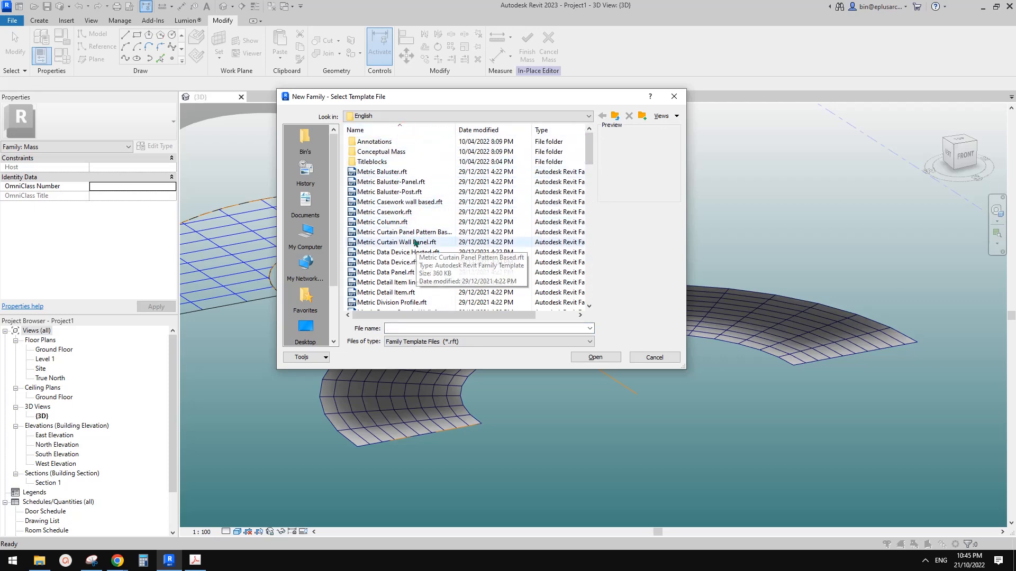
left_click(595, 357)
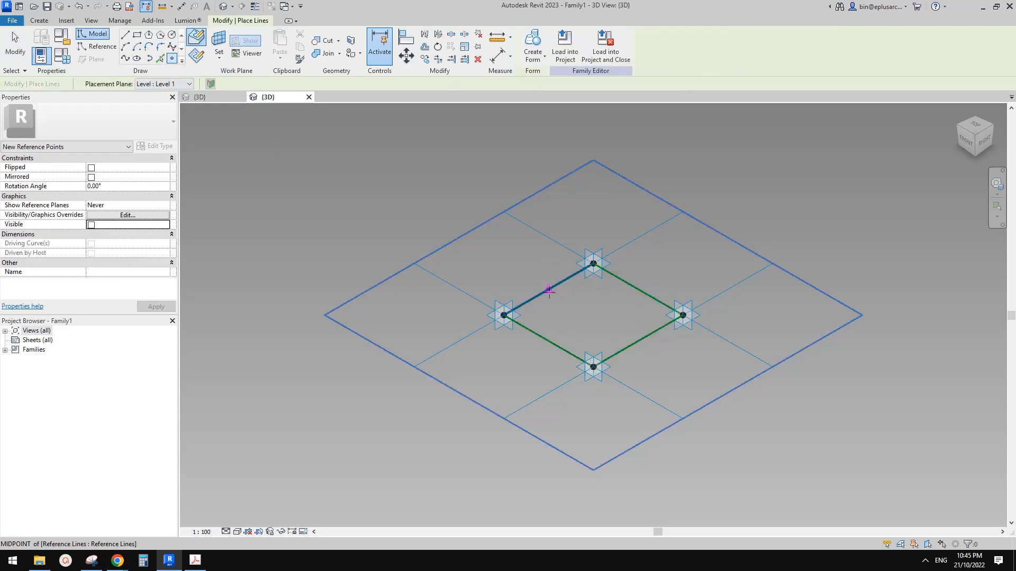
left_click(84, 47)
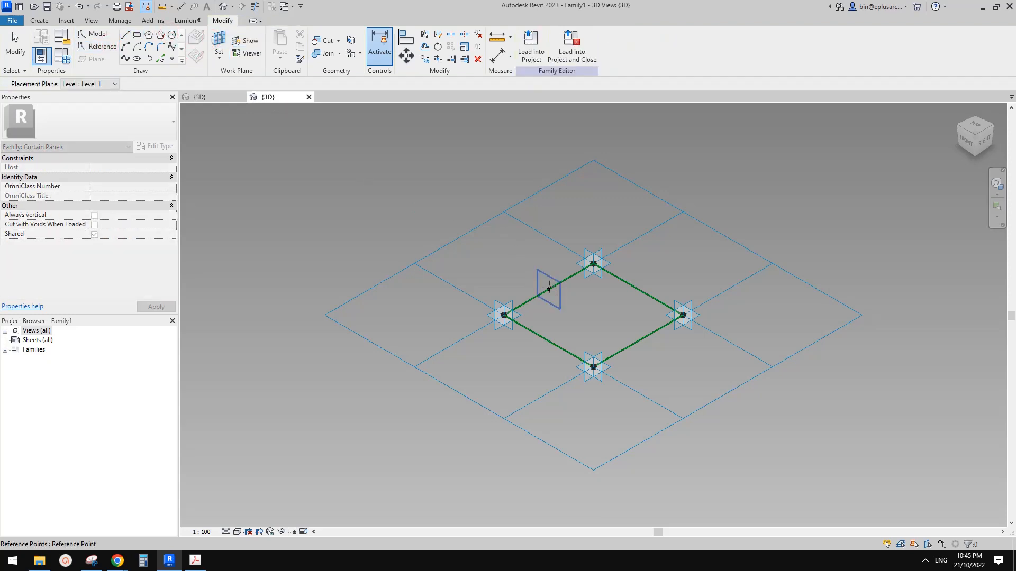
left_click(102, 47)
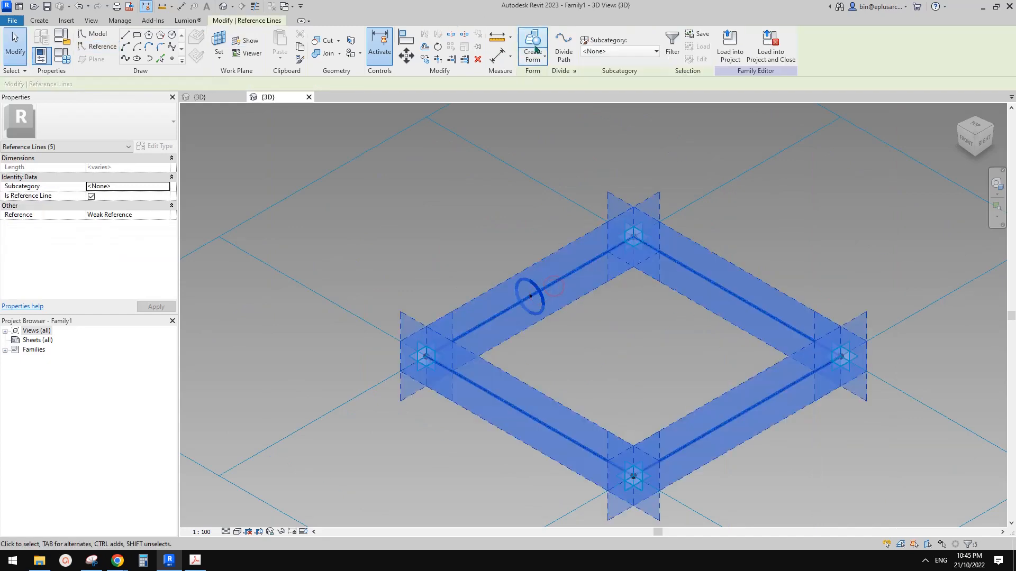
left_click(532, 37)
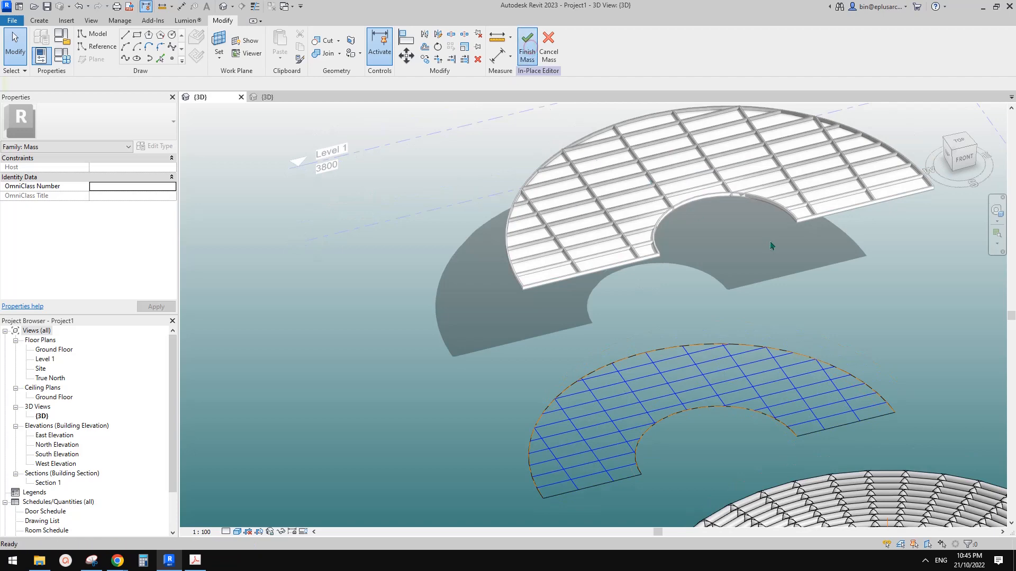
Make the roof footprint's inner arc define slope and finish the footprint edit.
left_click(526, 40)
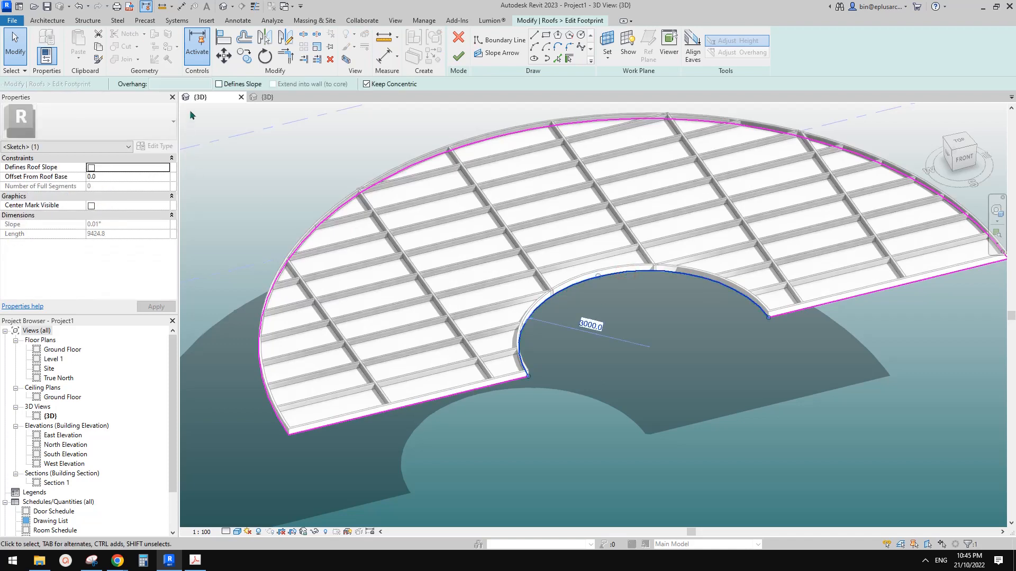
left_click(90, 166)
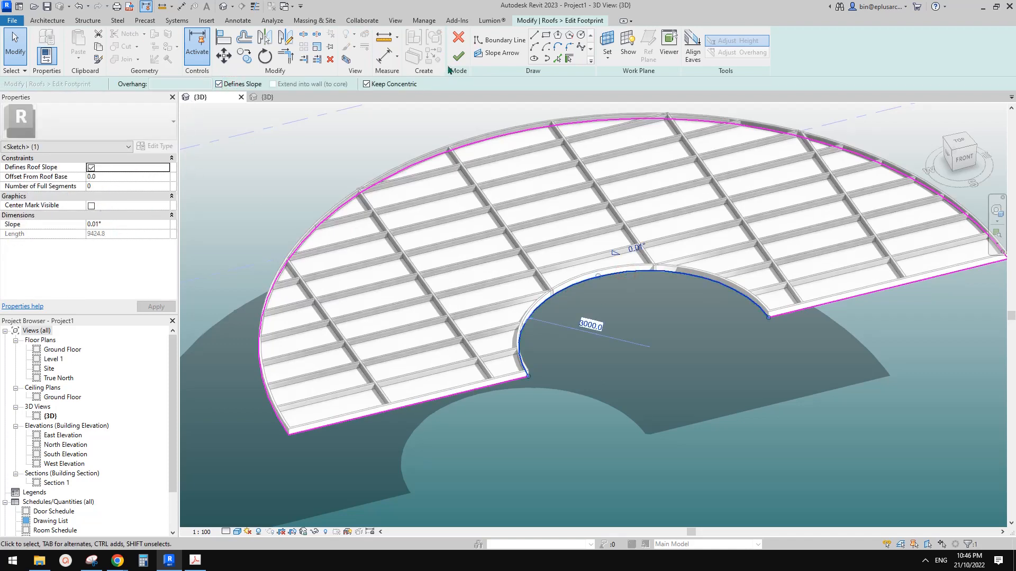
left_click(458, 56)
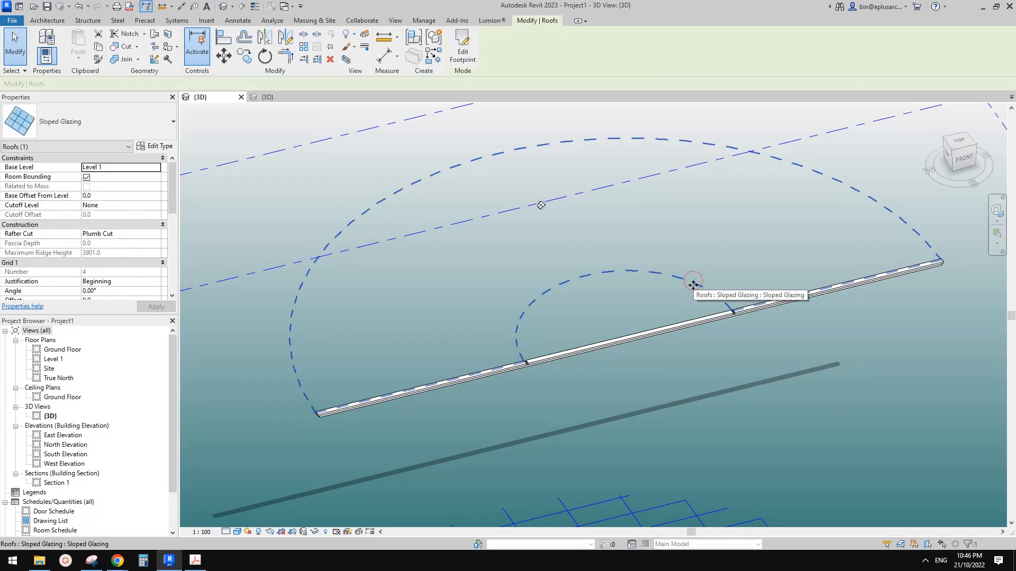
left_click(463, 45)
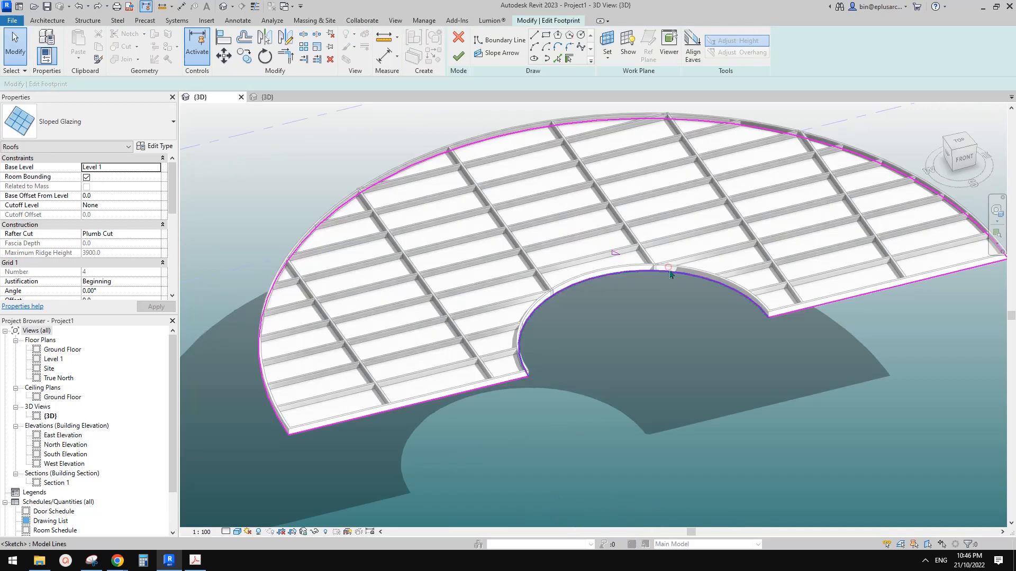
left_click(670, 273)
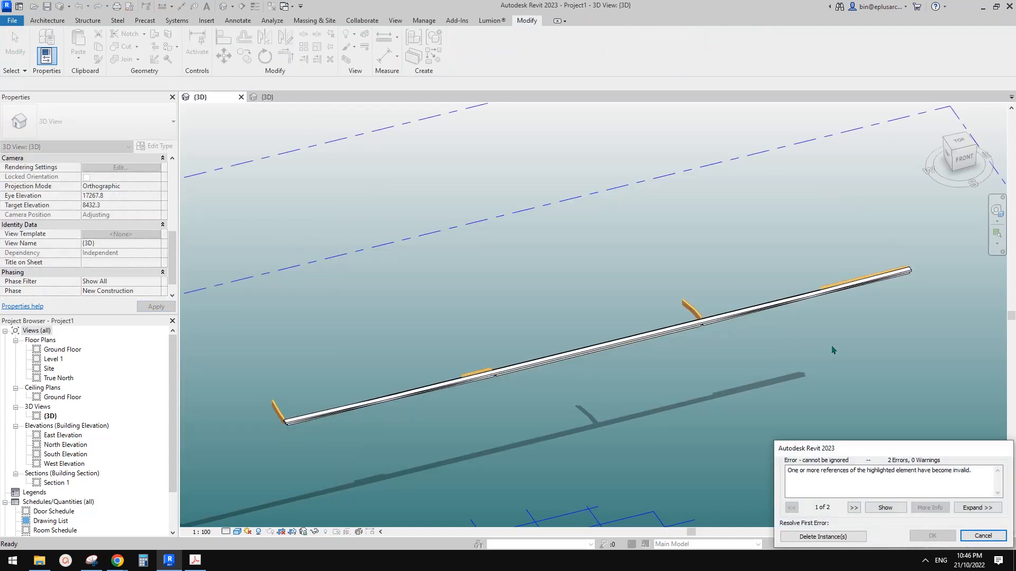
mouse_move(902, 488)
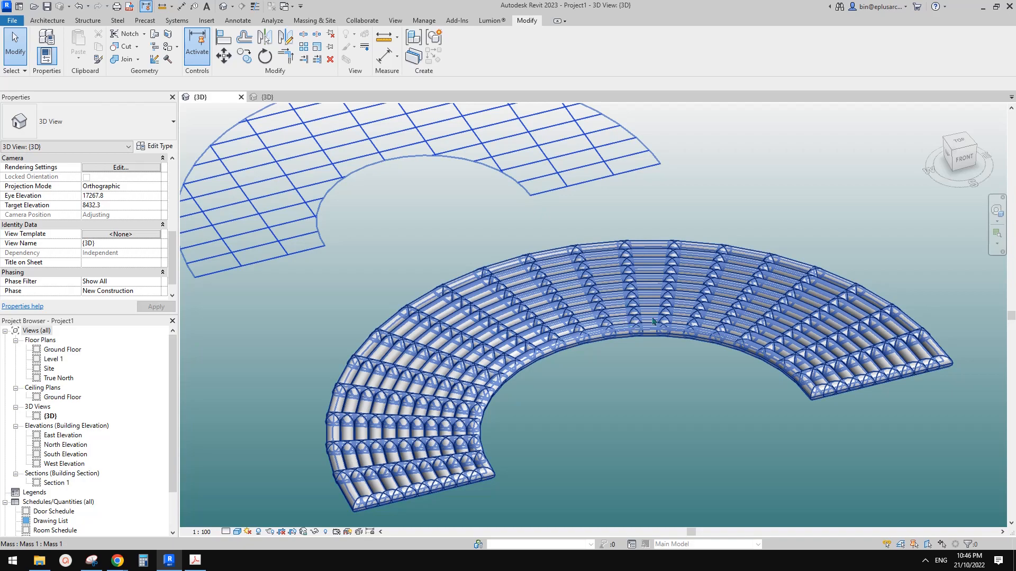
Deselect the panelled mass after clearing the invalid-reference error.
left_click(620, 333)
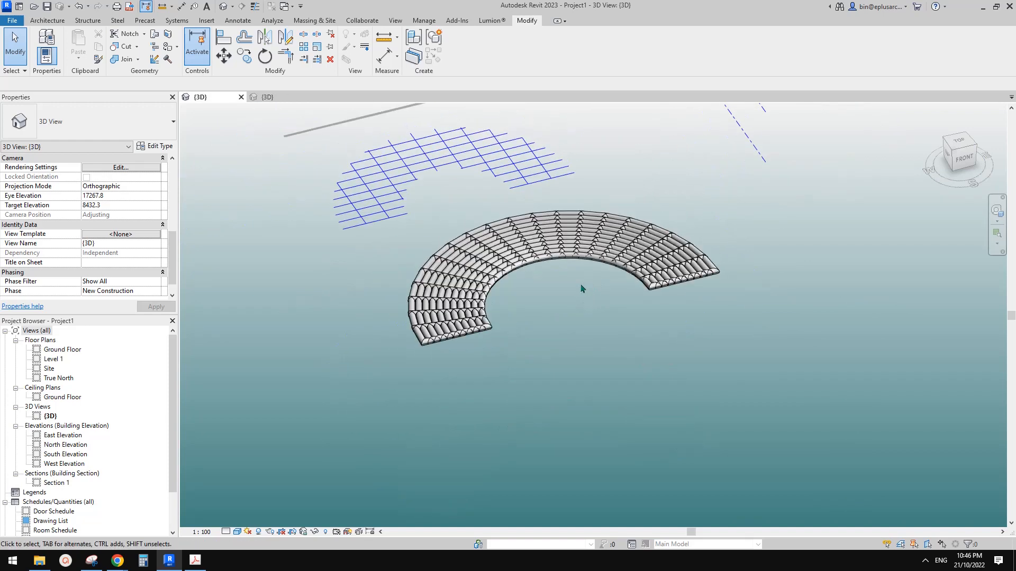
Reopen the in-place mass, check the upper and lower curved slab forms, and finish the mass.
left_click(544, 250)
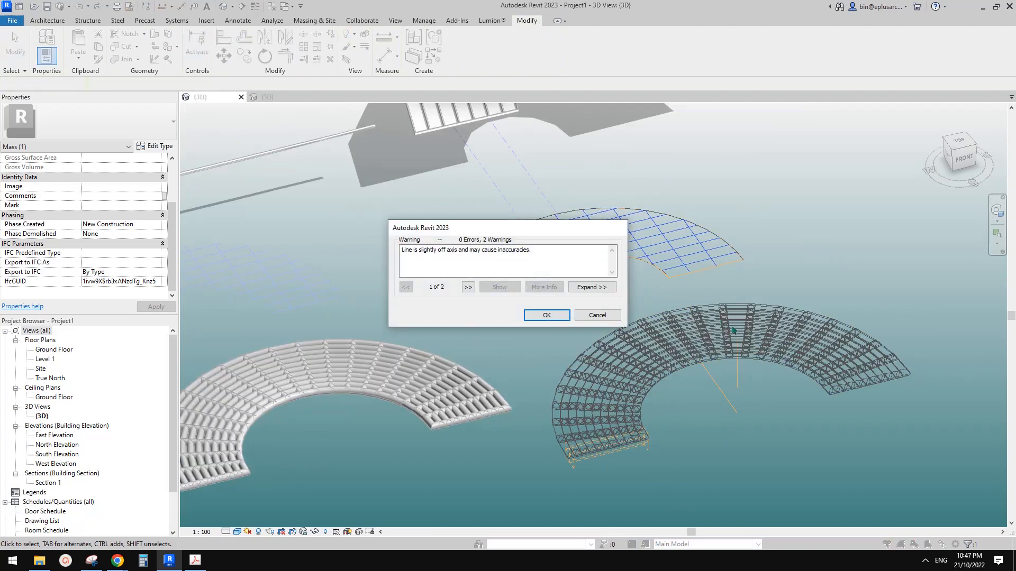
left_click(546, 315)
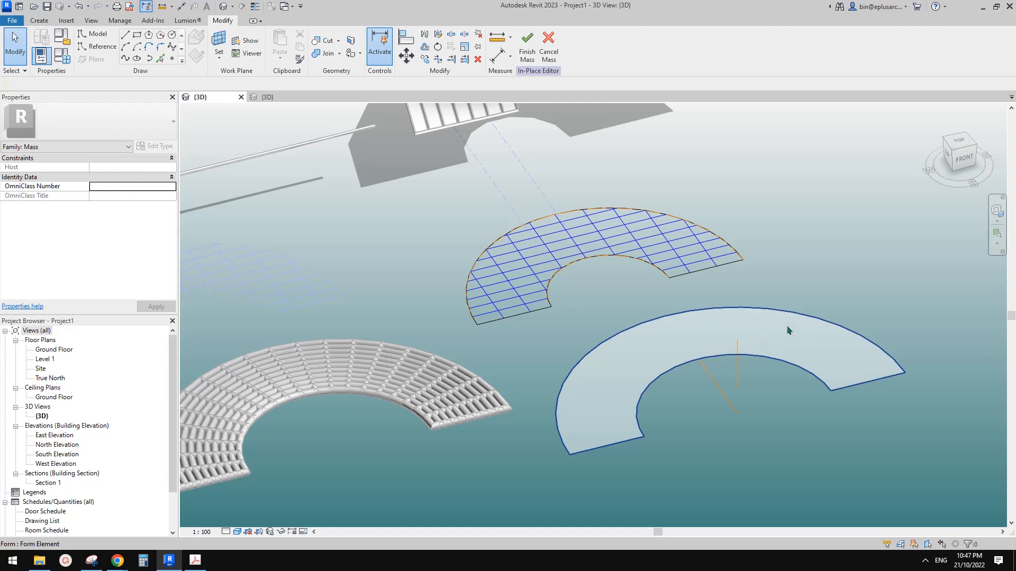
left_click(630, 251)
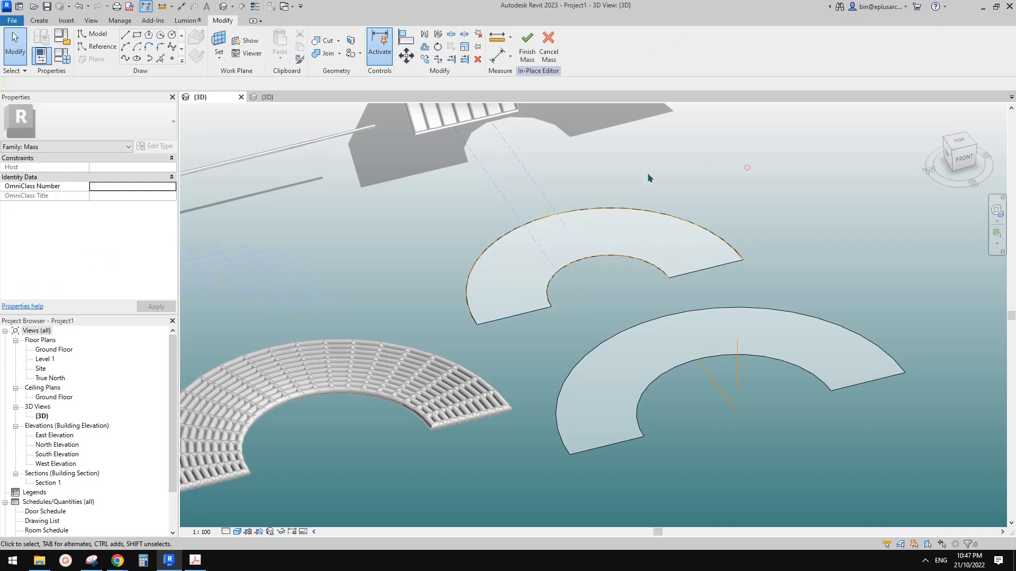
left_click(683, 256)
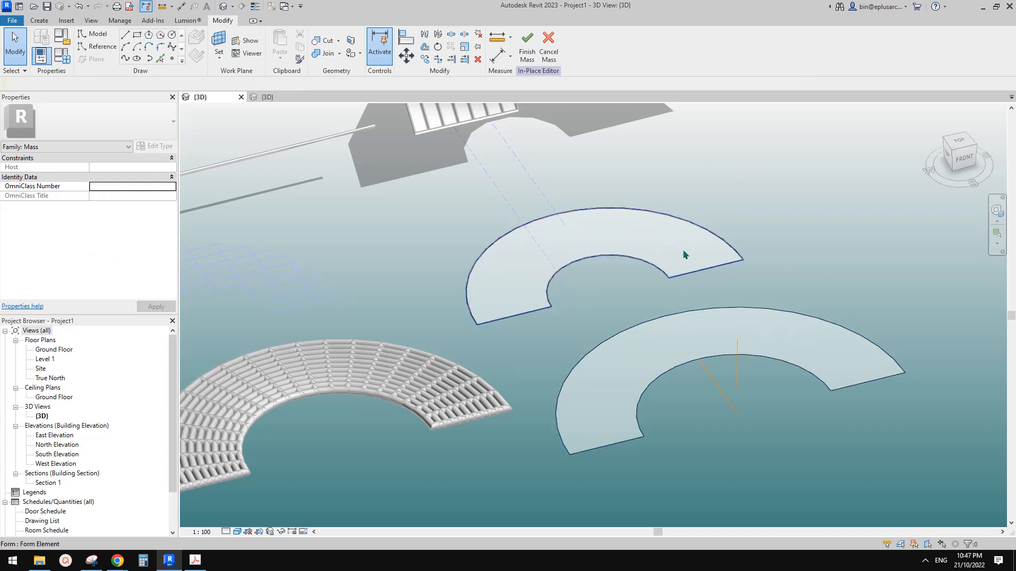
mouse_move(634, 245)
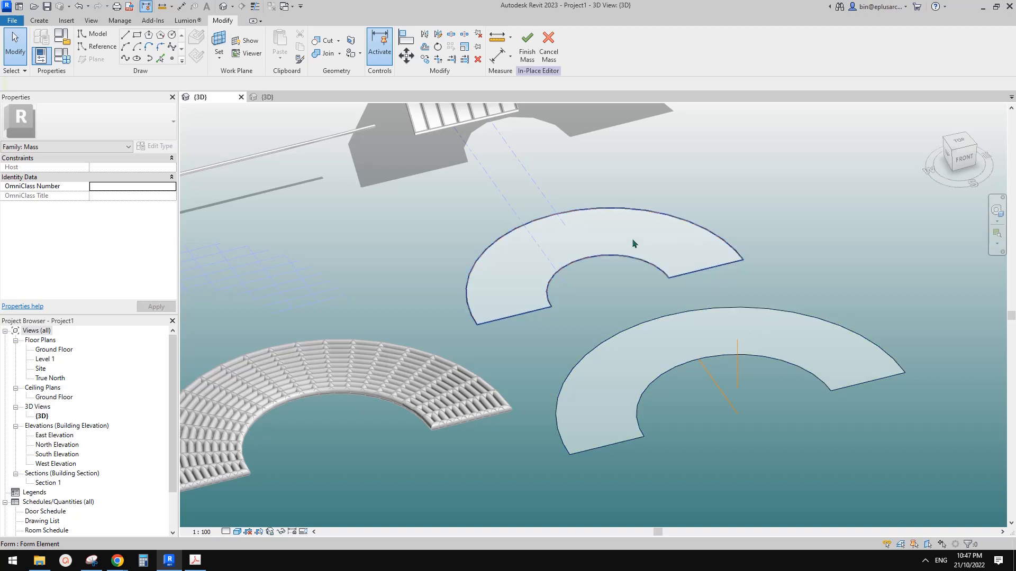
left_click(633, 243)
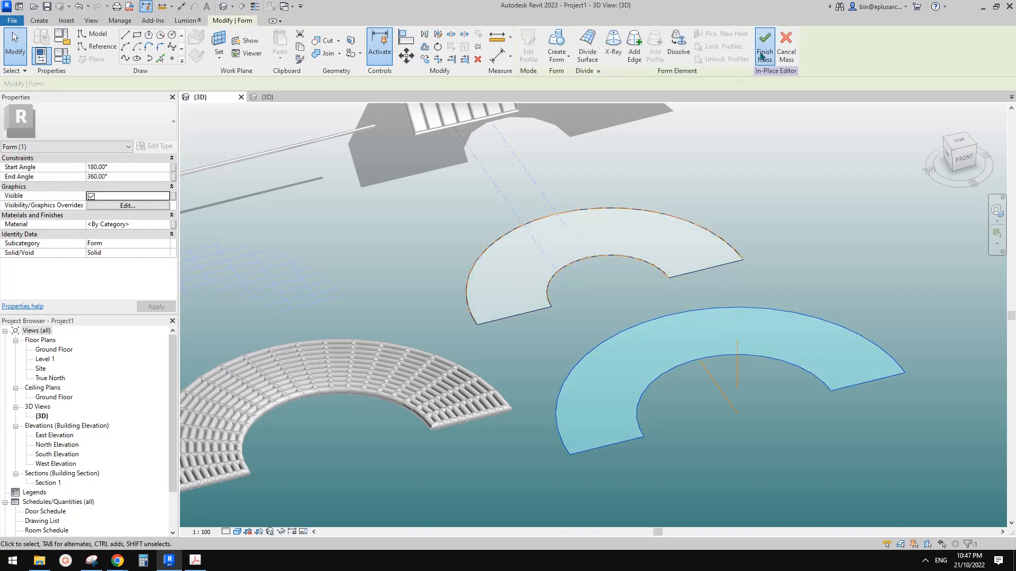
left_click(765, 43)
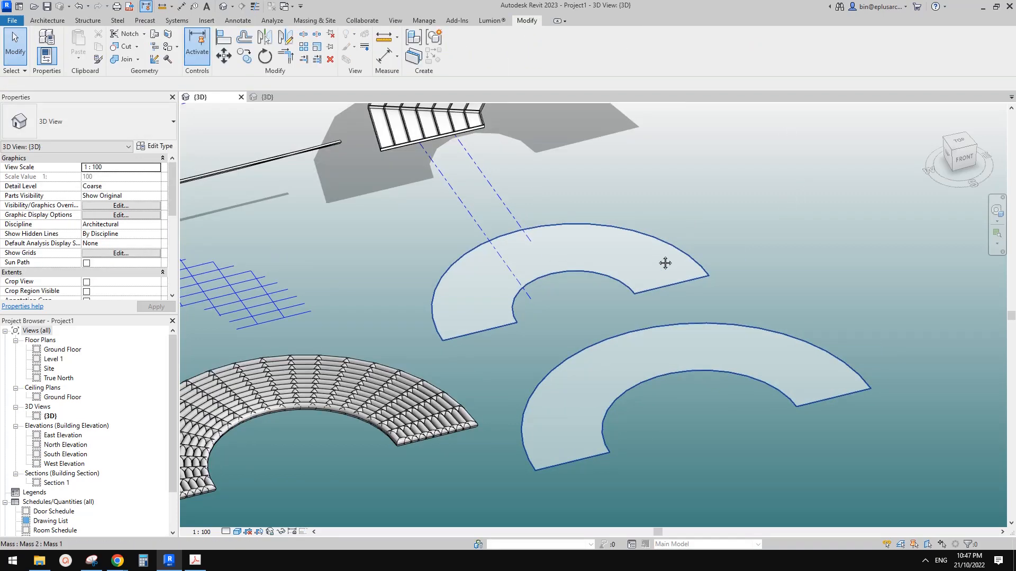
Create a Sloped Glazing roof by face on the upper curved slab face.
left_click(48, 20)
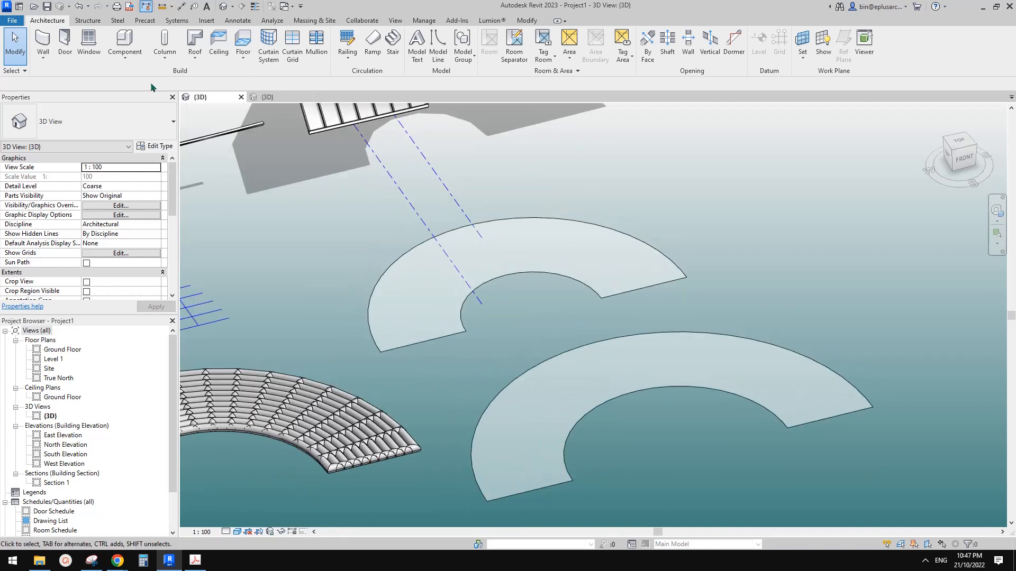
left_click(194, 41)
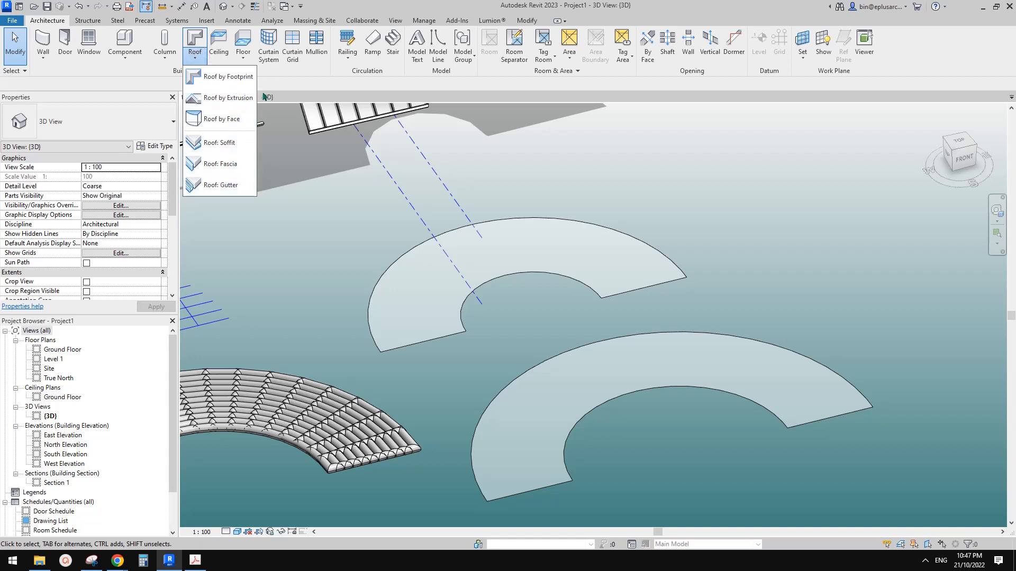
mouse_move(234, 119)
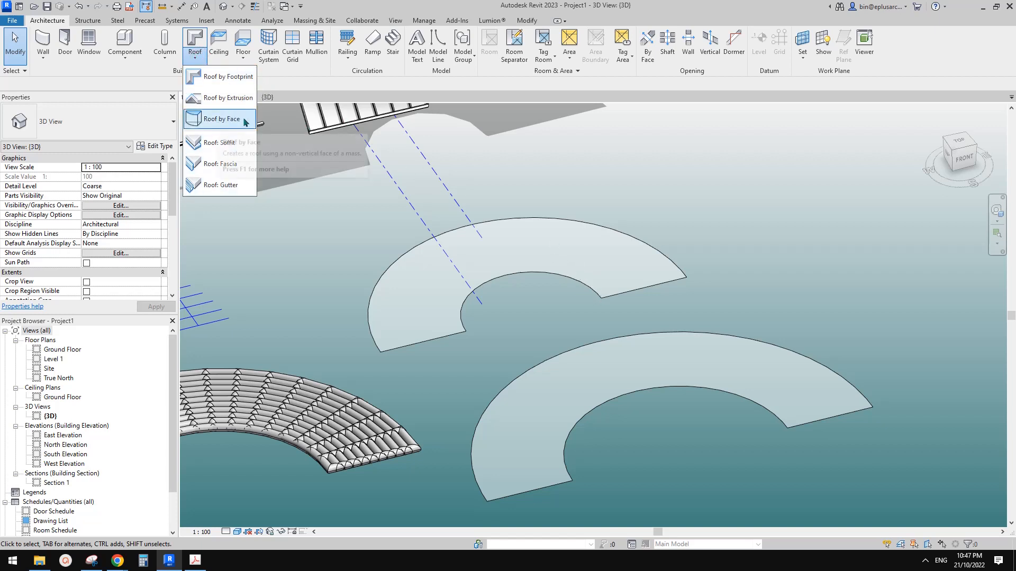
left_click(220, 119)
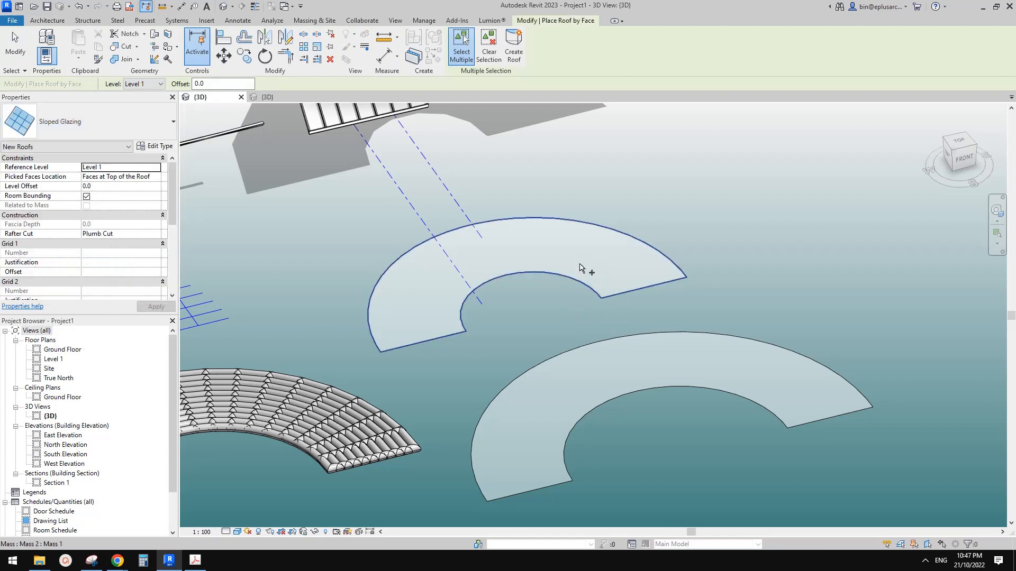
left_click(583, 267)
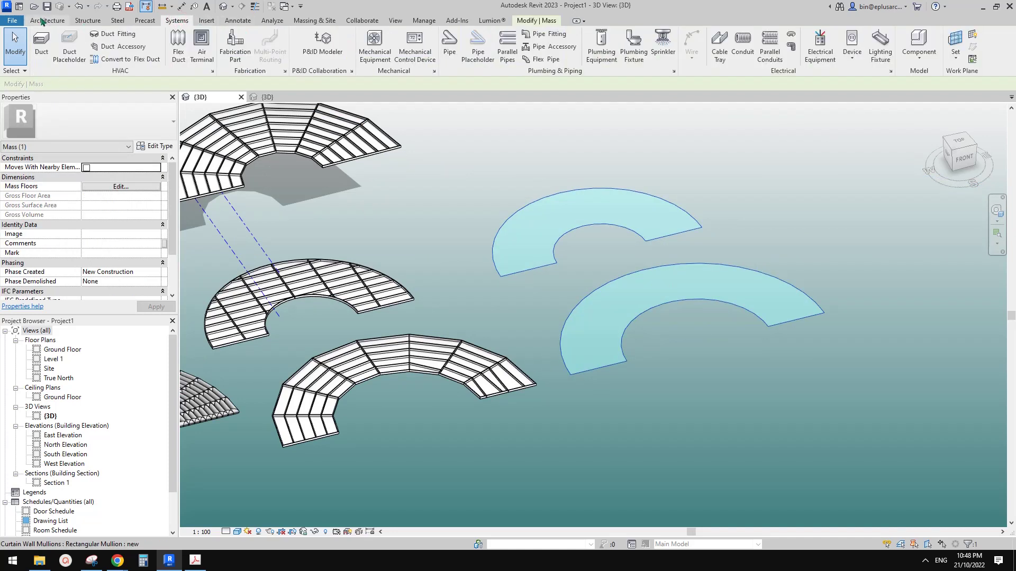
Place a curtain system by face on the upper curved mass face.
left_click(49, 20)
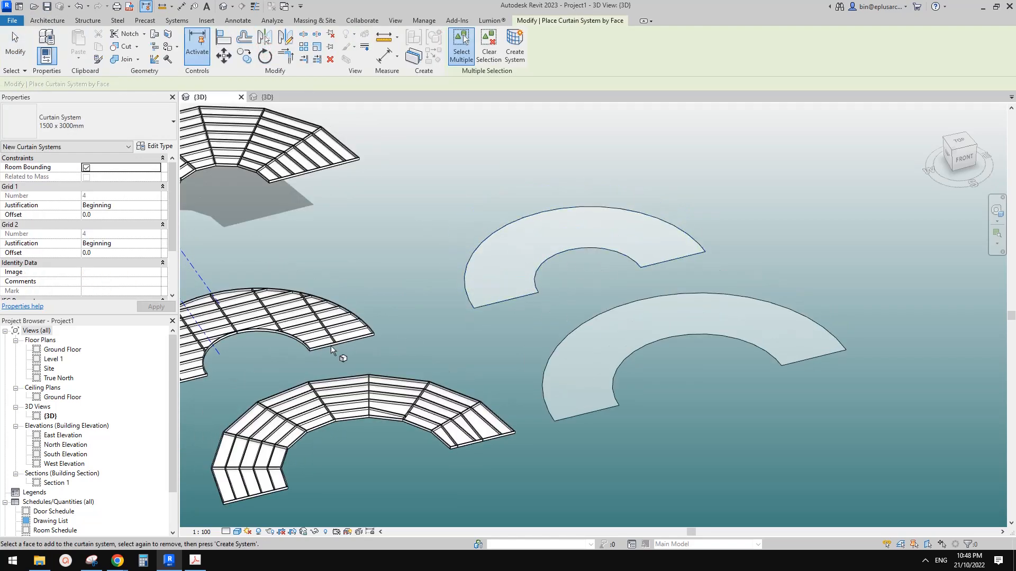
mouse_move(289, 320)
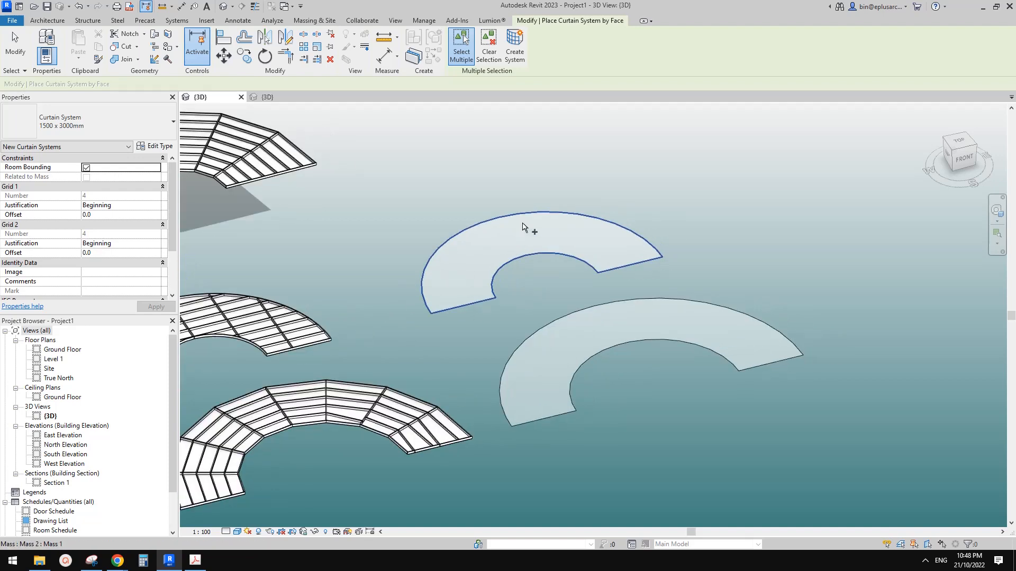
left_click(525, 231)
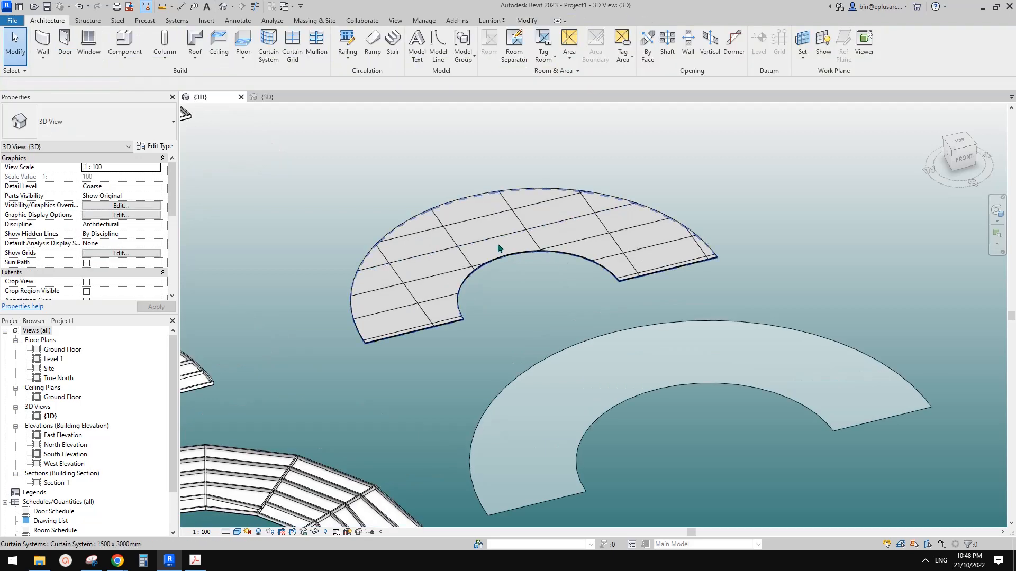
left_click(501, 247)
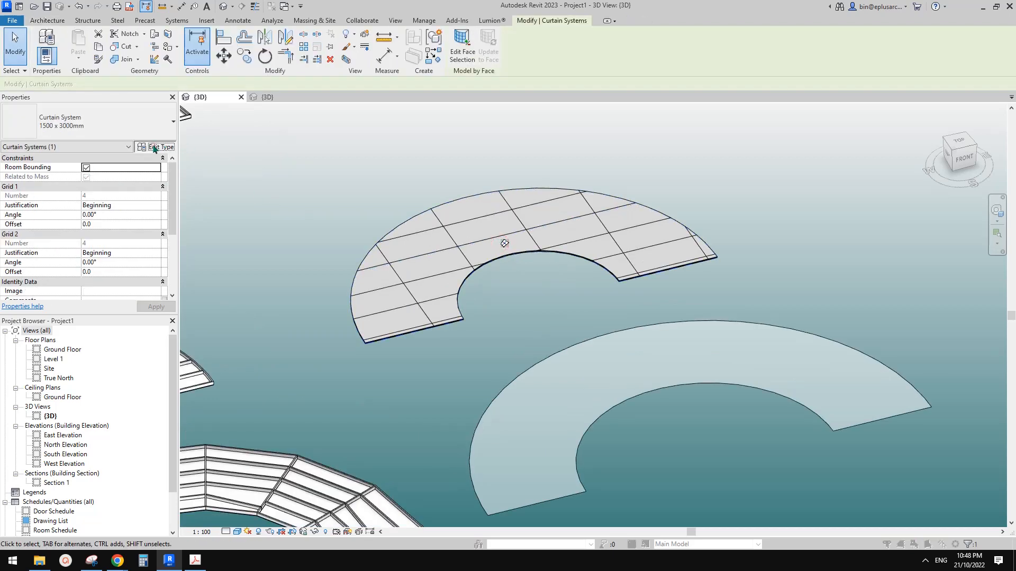
Set the curtain system type to Rectangular Mullion grids and System Panel: Solid panels.
left_click(160, 147)
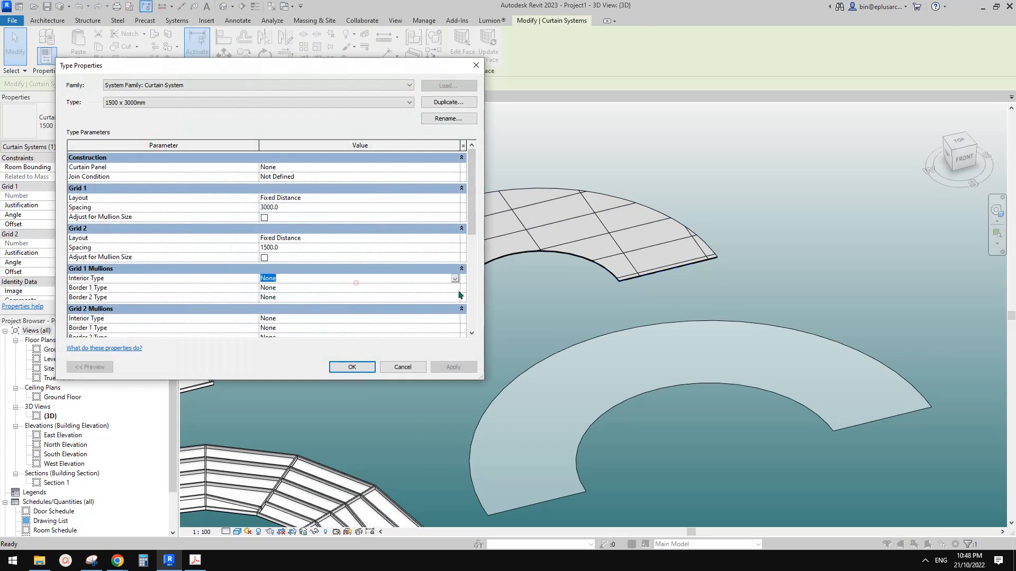
left_click(455, 278)
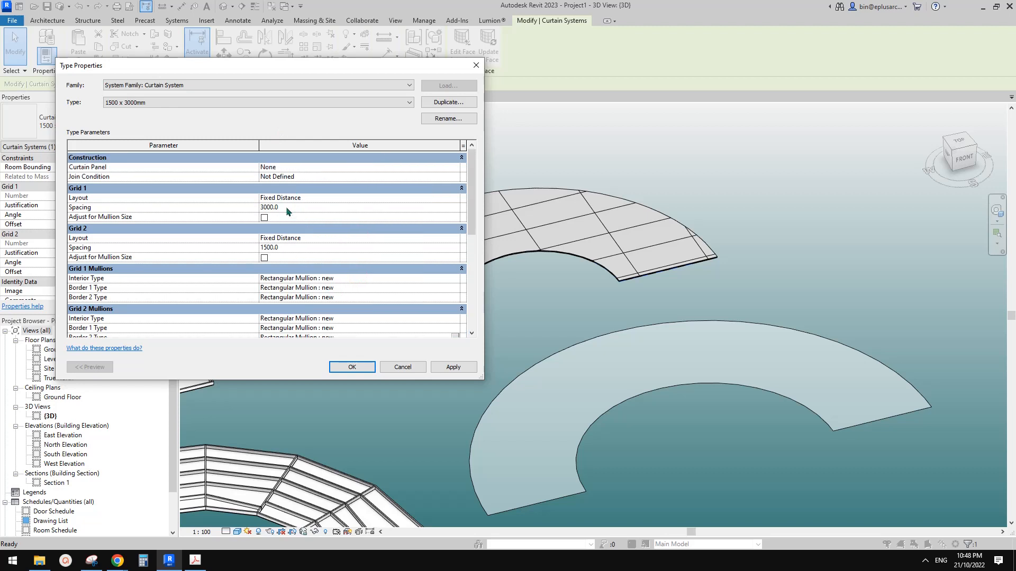
mouse_move(336, 171)
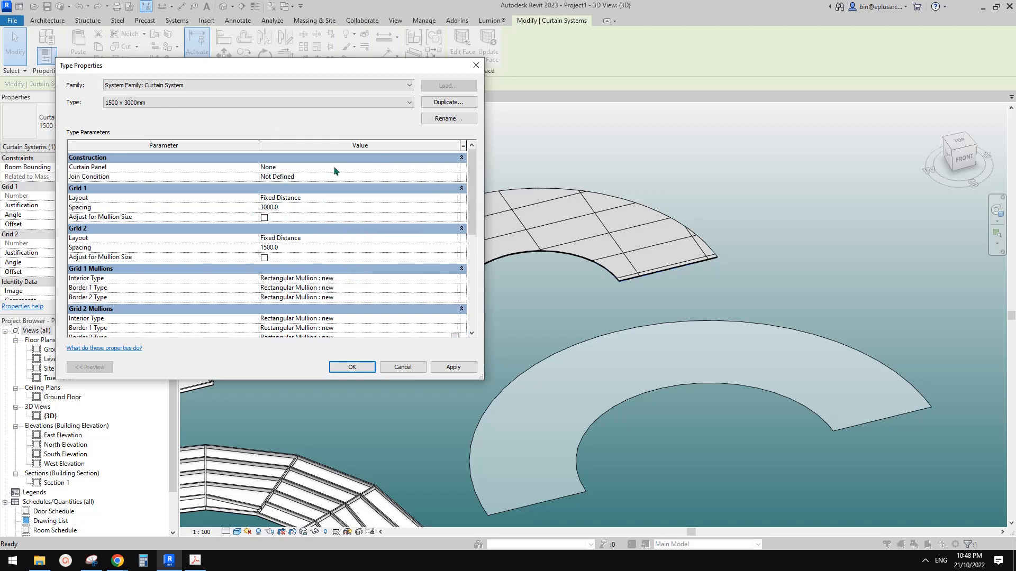
left_click(453, 167)
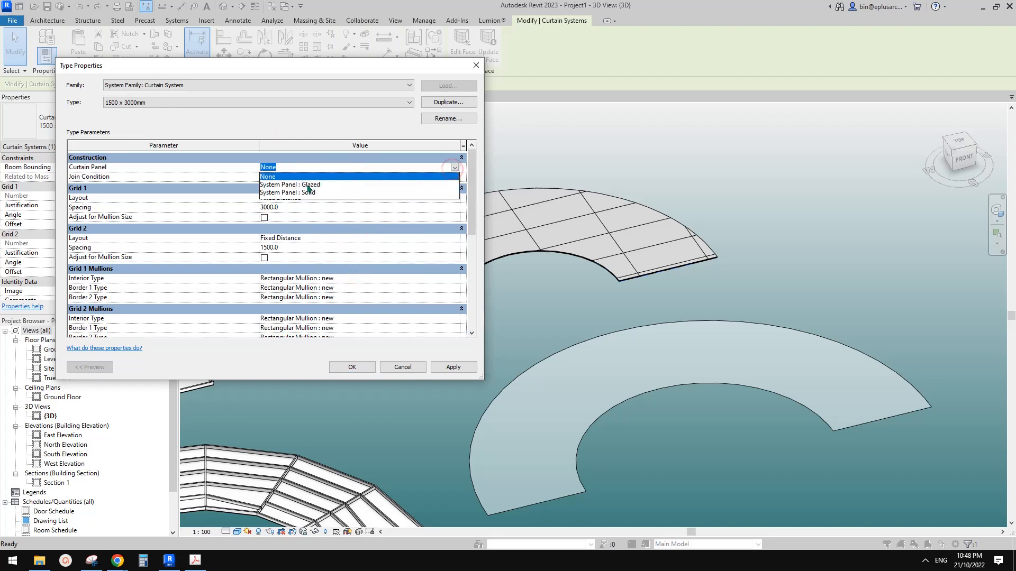
left_click(289, 184)
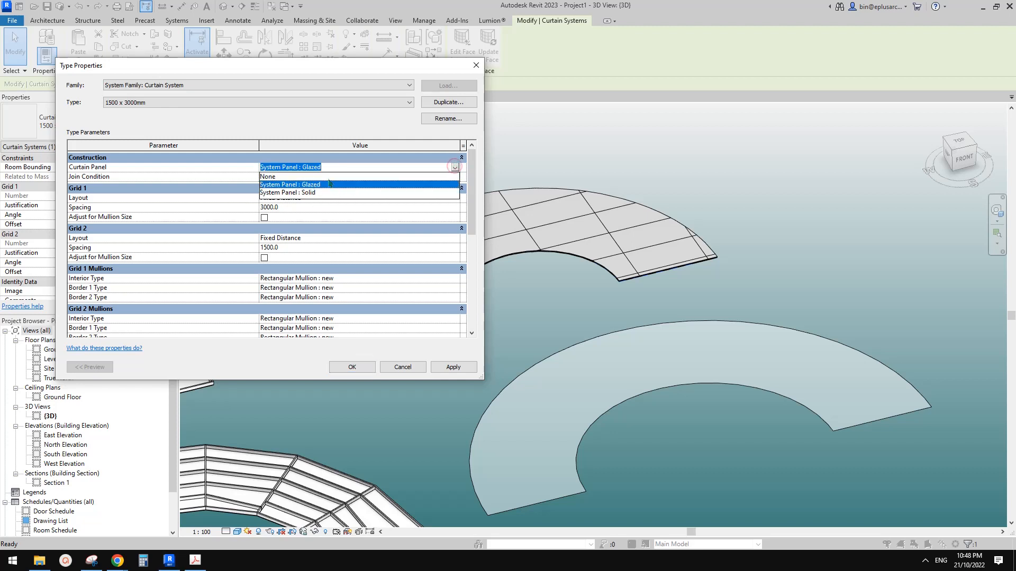
left_click(287, 193)
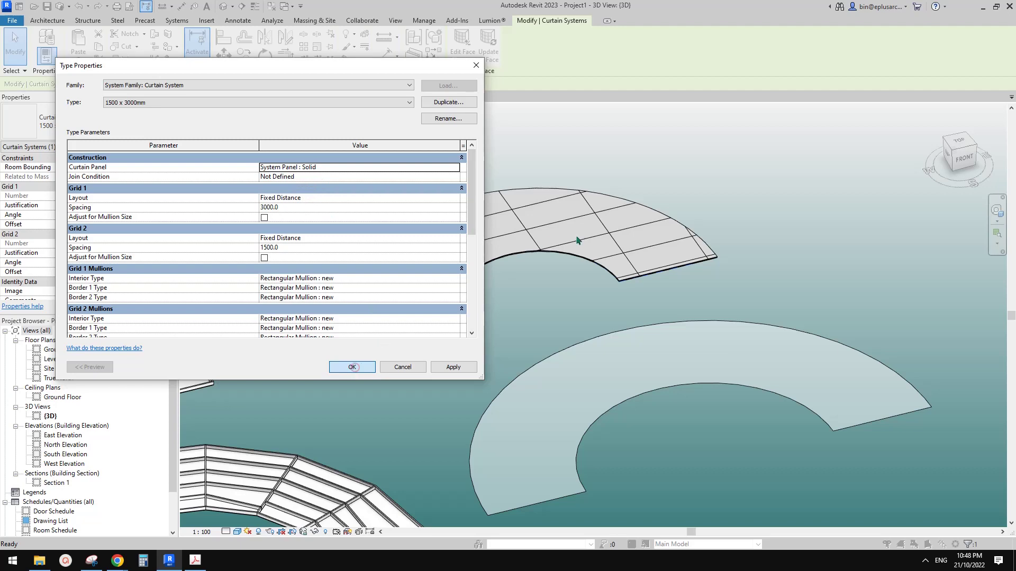
left_click(352, 367)
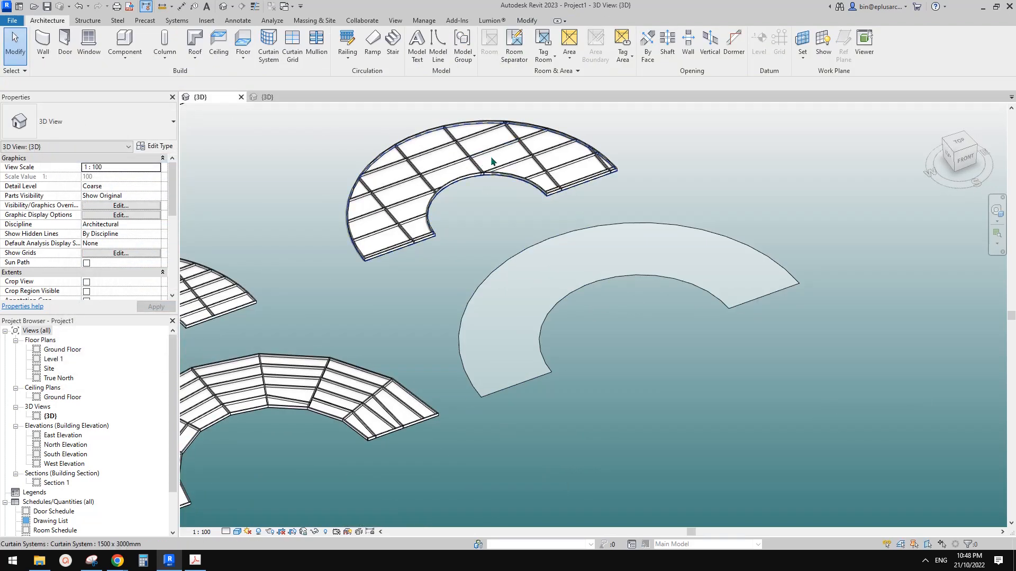
Start another curtain system by face for the remaining plain half-ring mass.
left_click(493, 161)
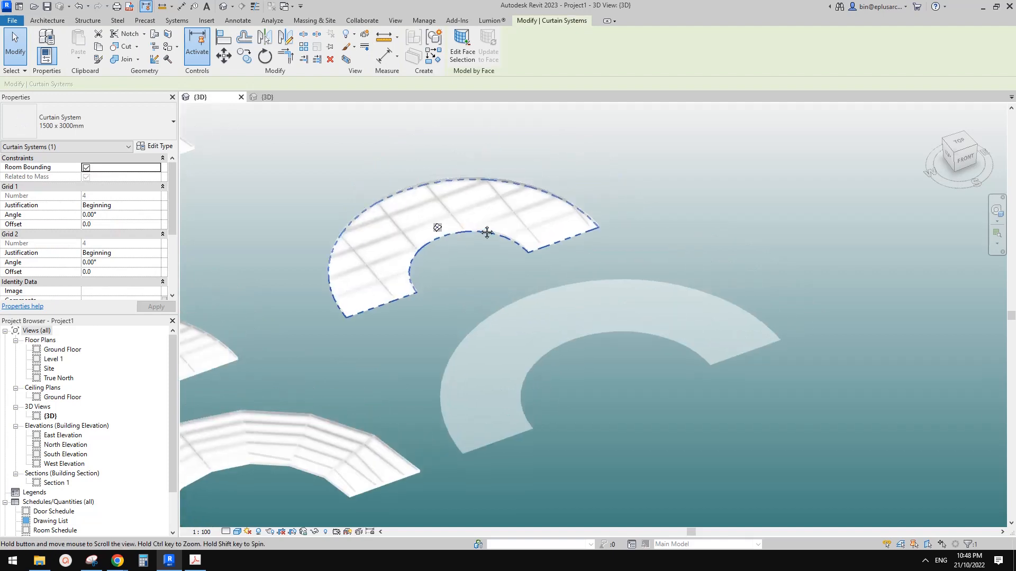
left_click(47, 20)
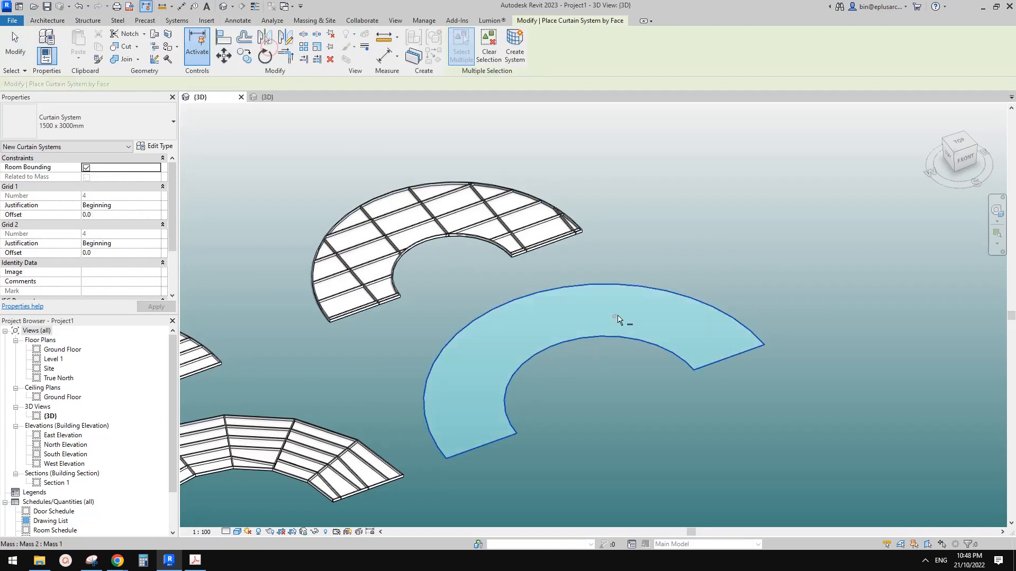
mouse_move(575, 319)
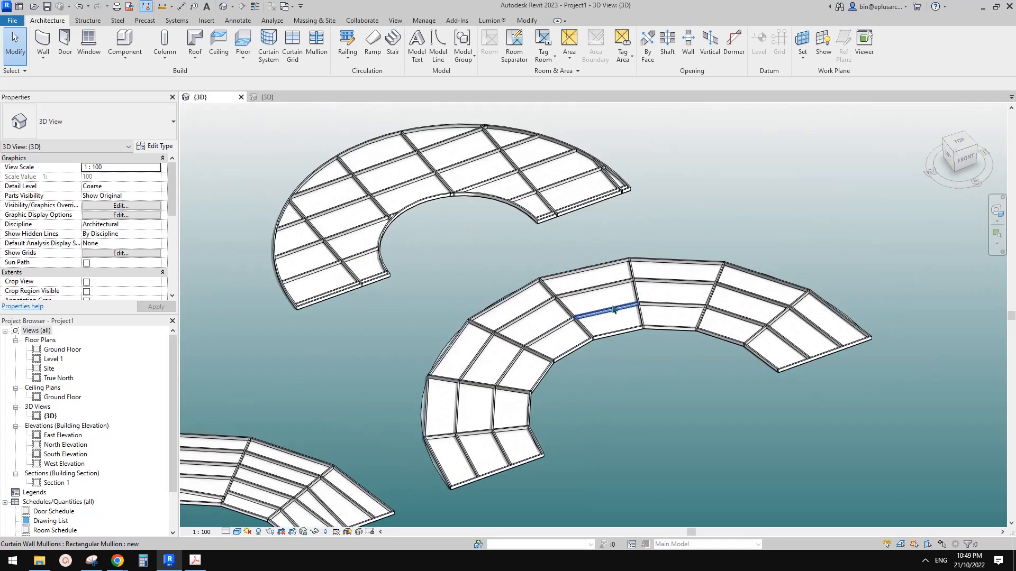
mouse_move(628, 319)
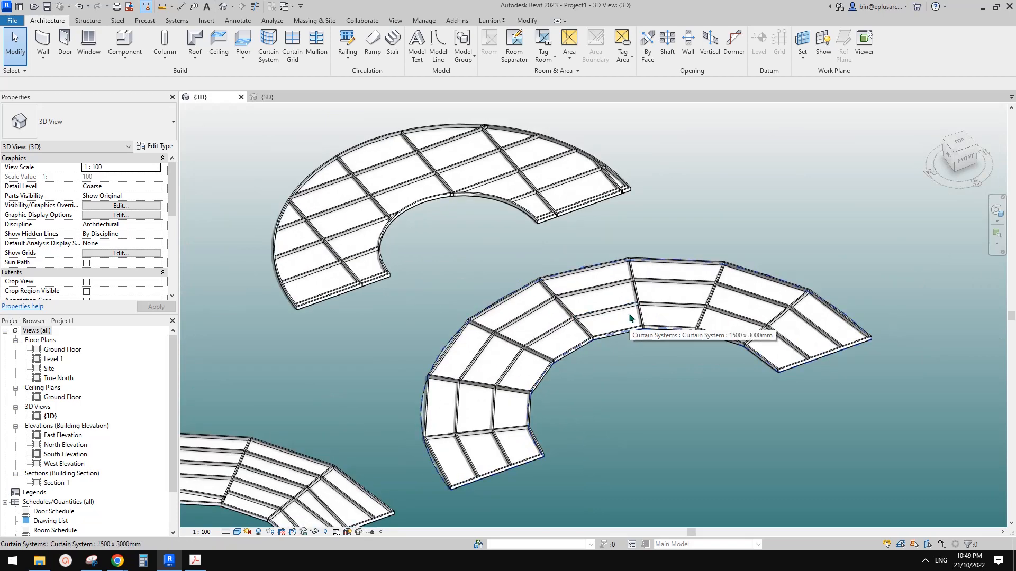
mouse_move(623, 325)
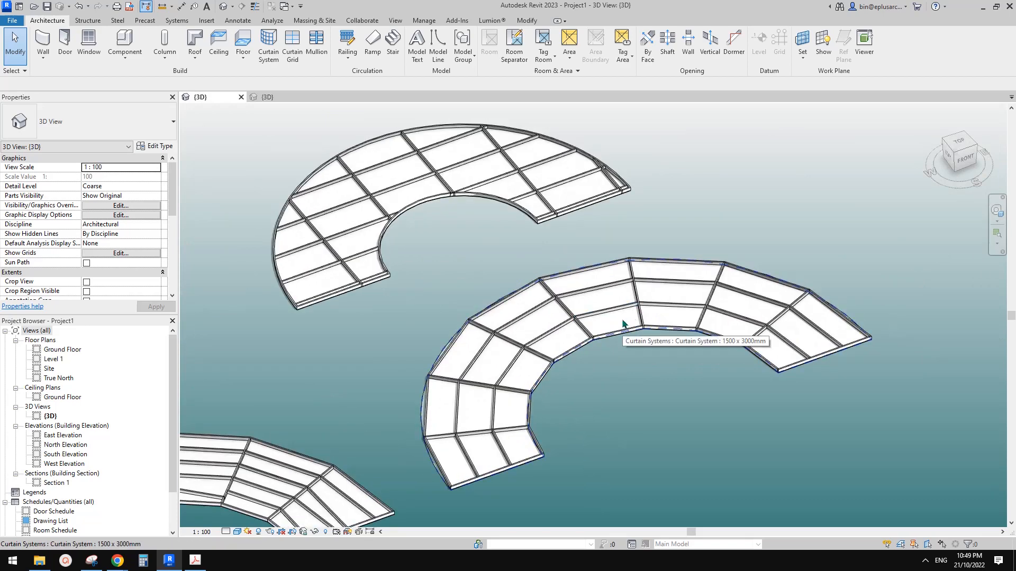